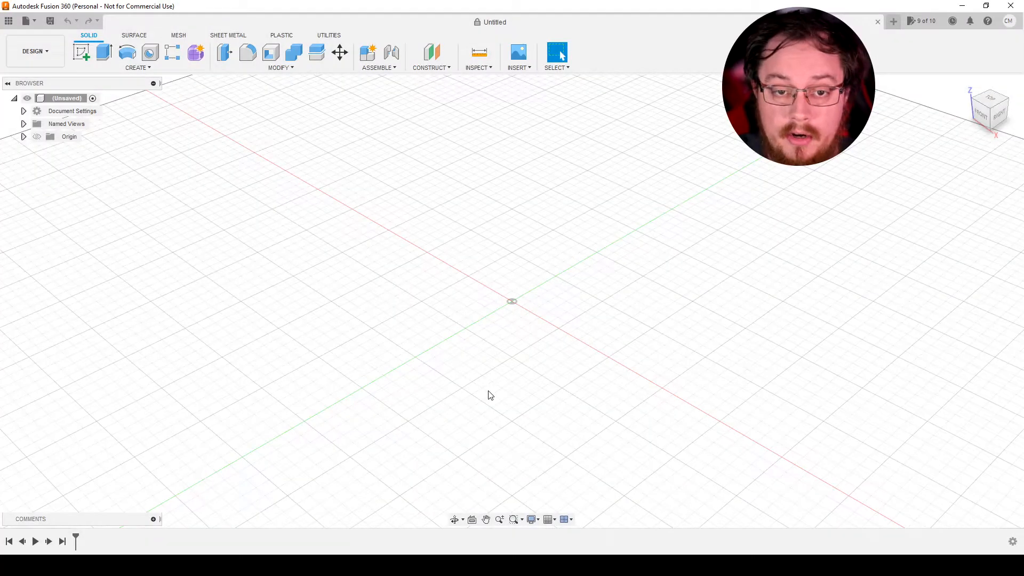
mouse_move(111, 145)
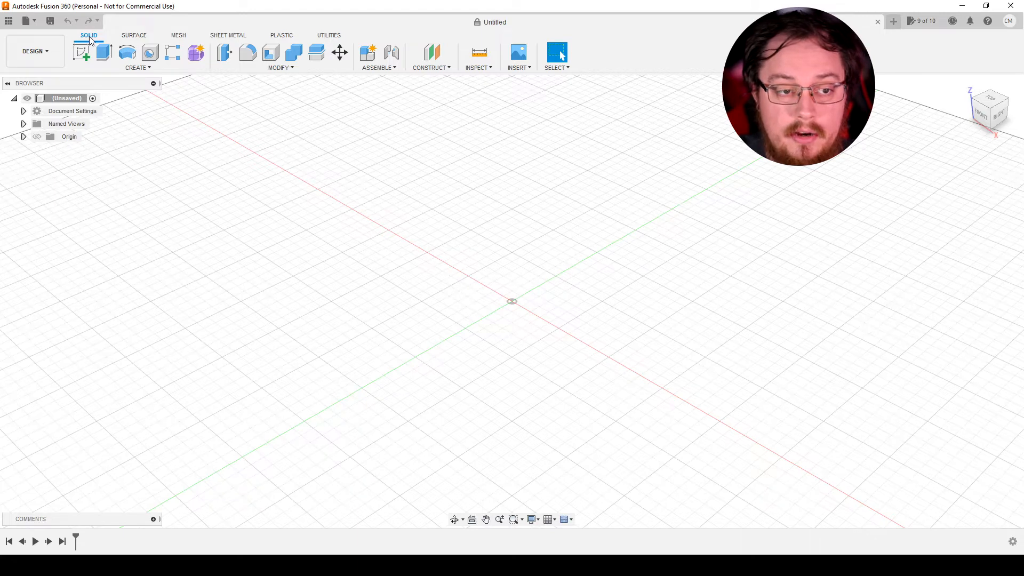
mouse_move(145, 40)
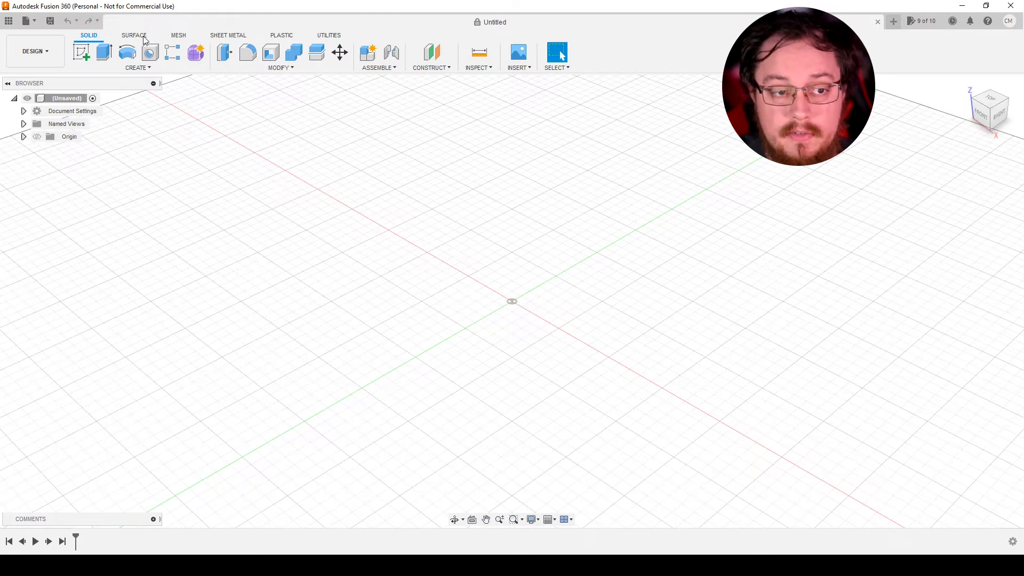
mouse_move(333, 39)
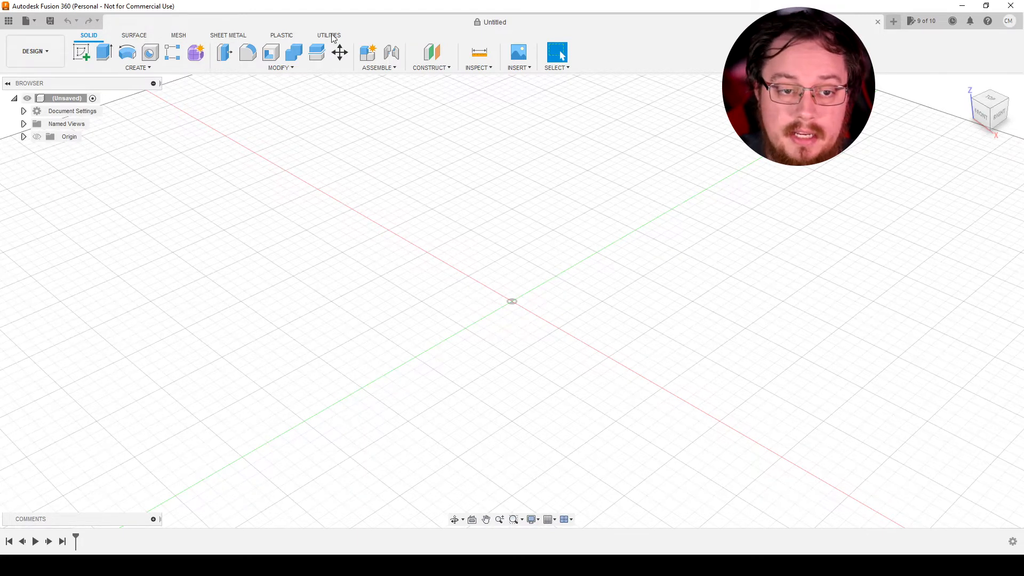
mouse_move(298, 46)
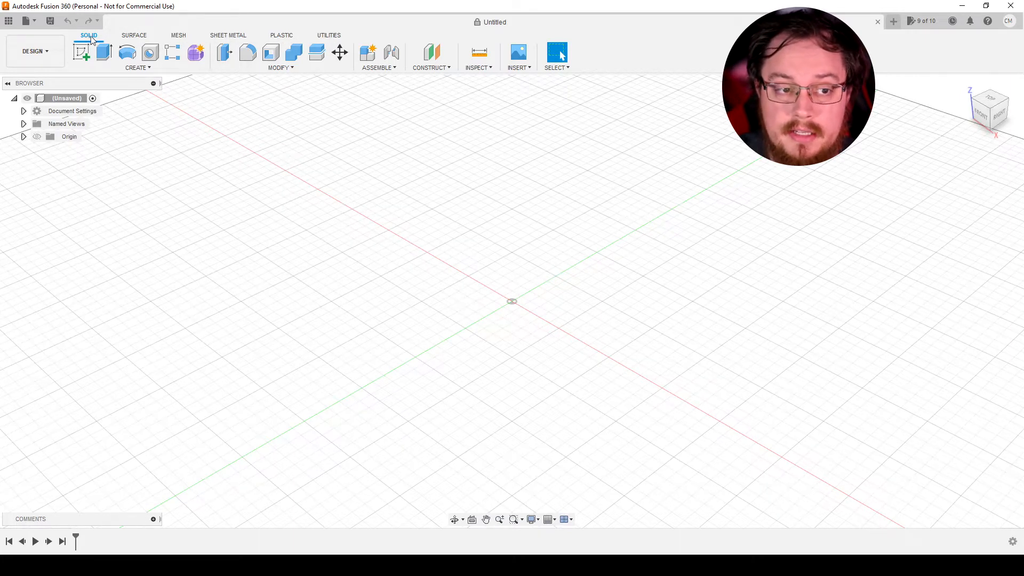
mouse_move(203, 38)
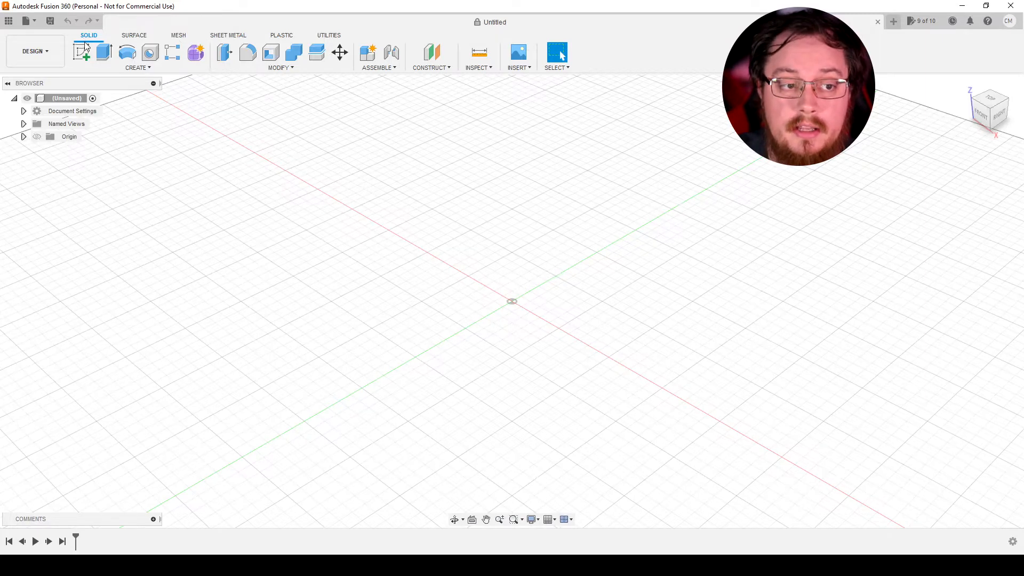
mouse_move(81, 52)
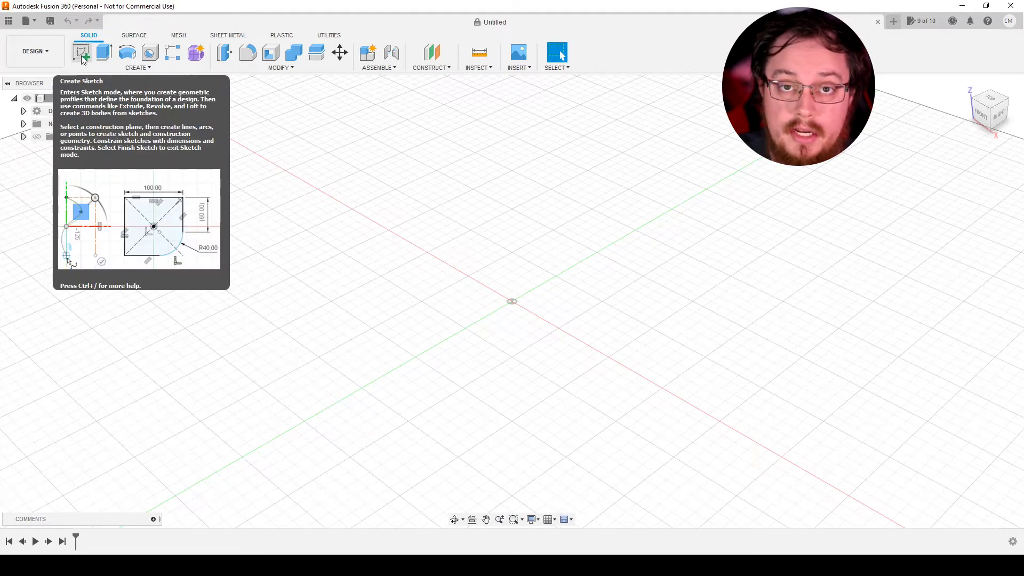
Draw a 150 × 75 mm two-point rectangle from the origin and start the inner 140 × 65 mm one.
click(81, 53)
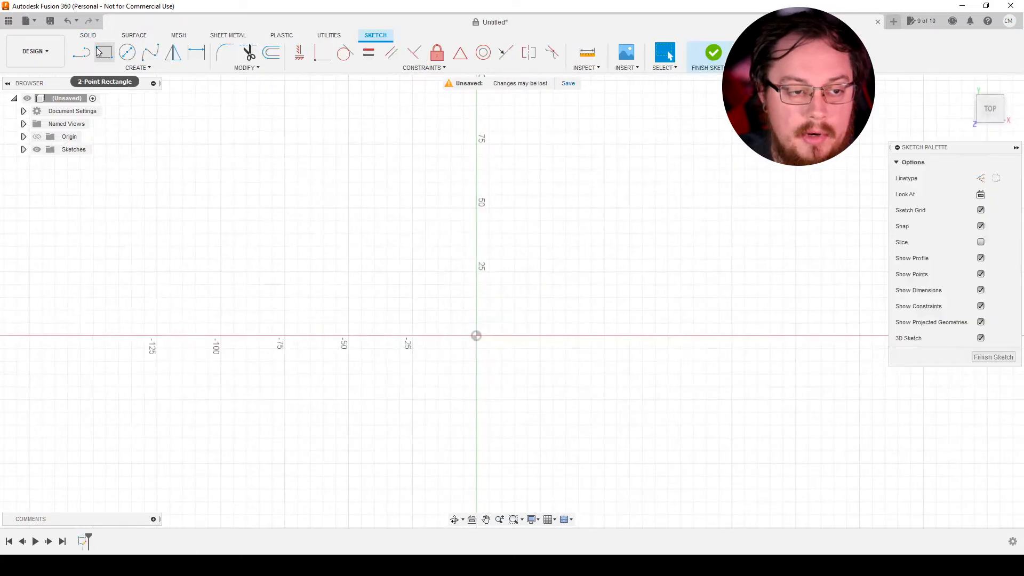
click(104, 54)
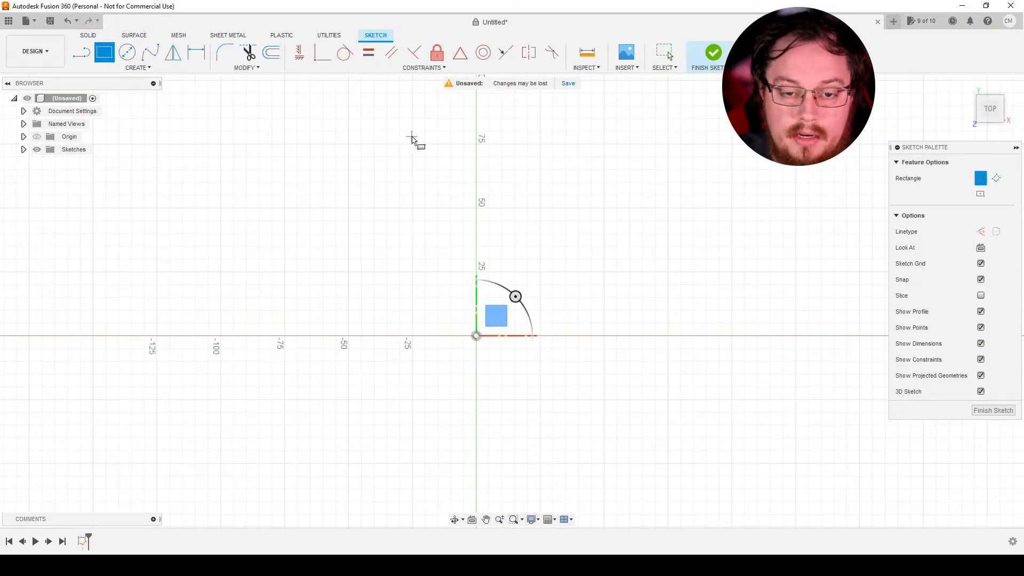
mouse_move(477, 144)
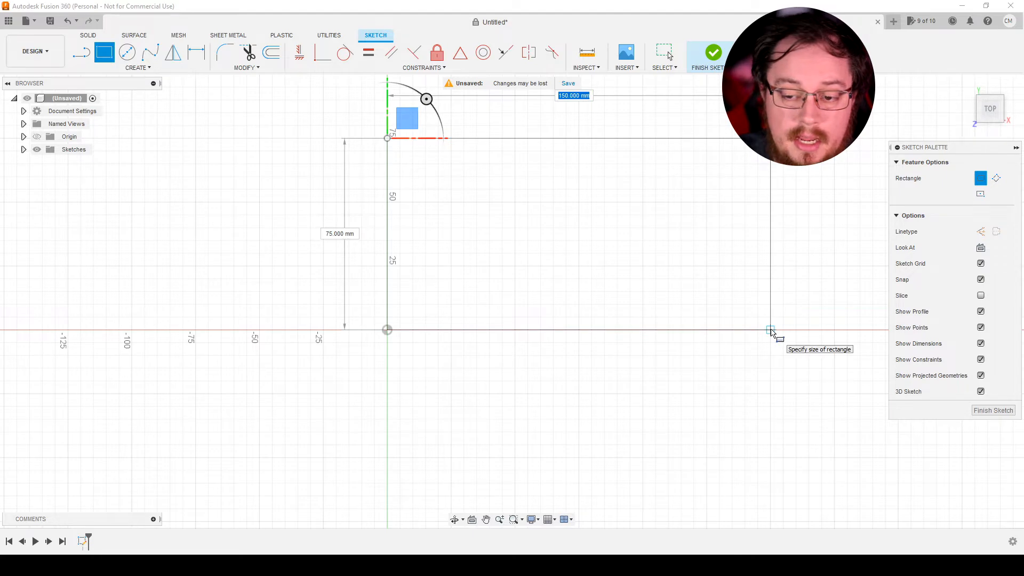
click(770, 329)
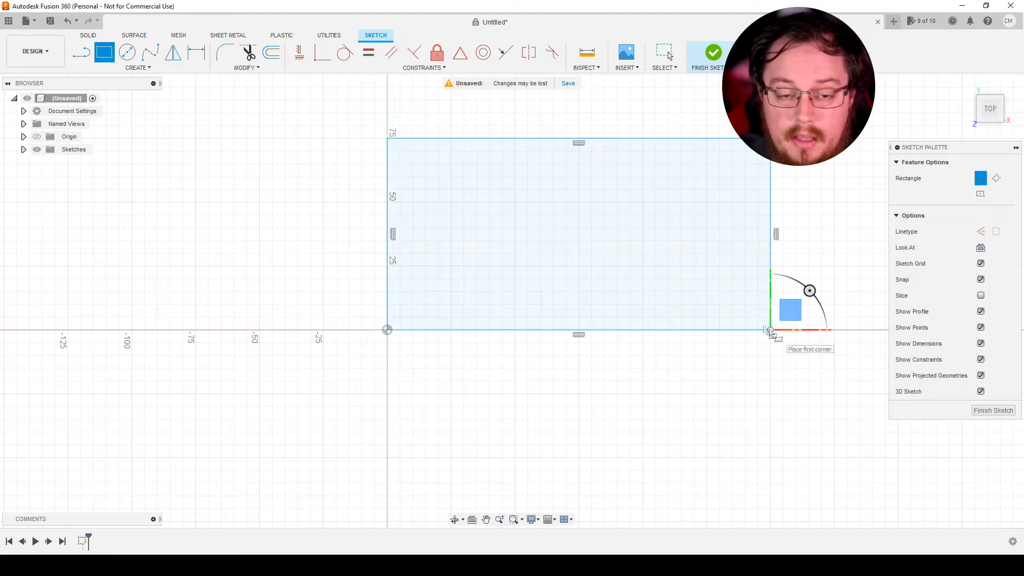
mouse_move(400, 151)
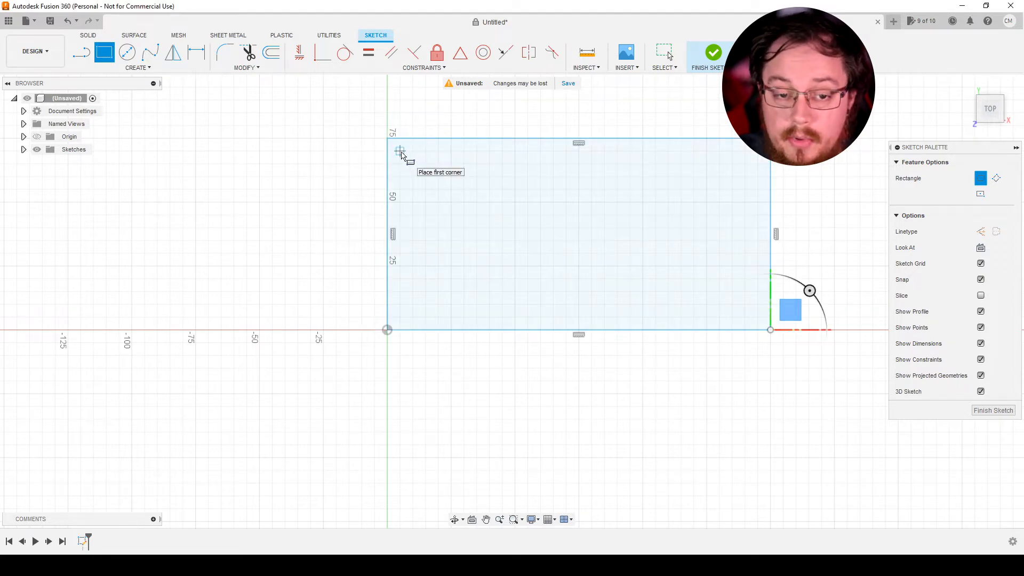
click(398, 150)
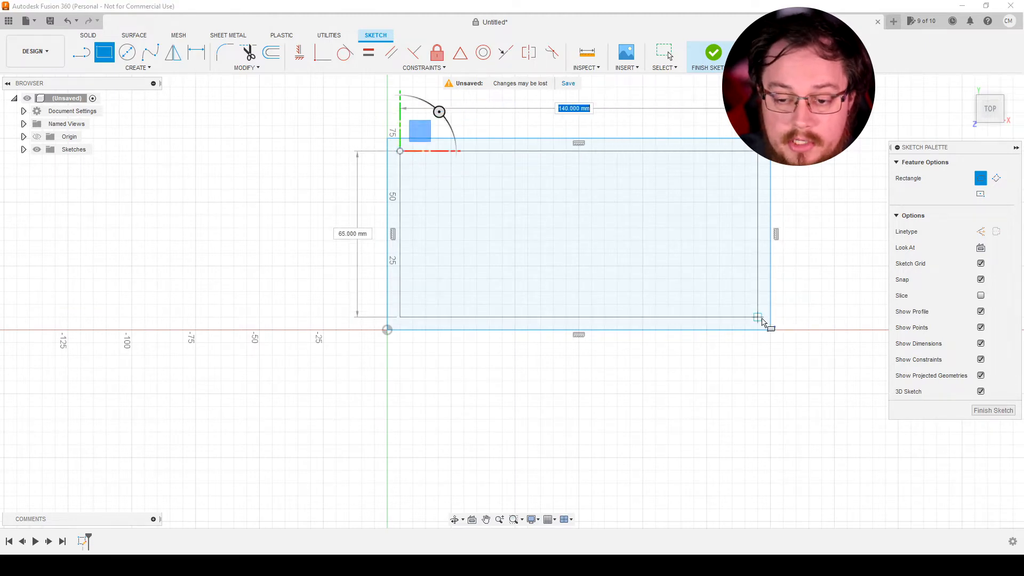
mouse_move(761, 323)
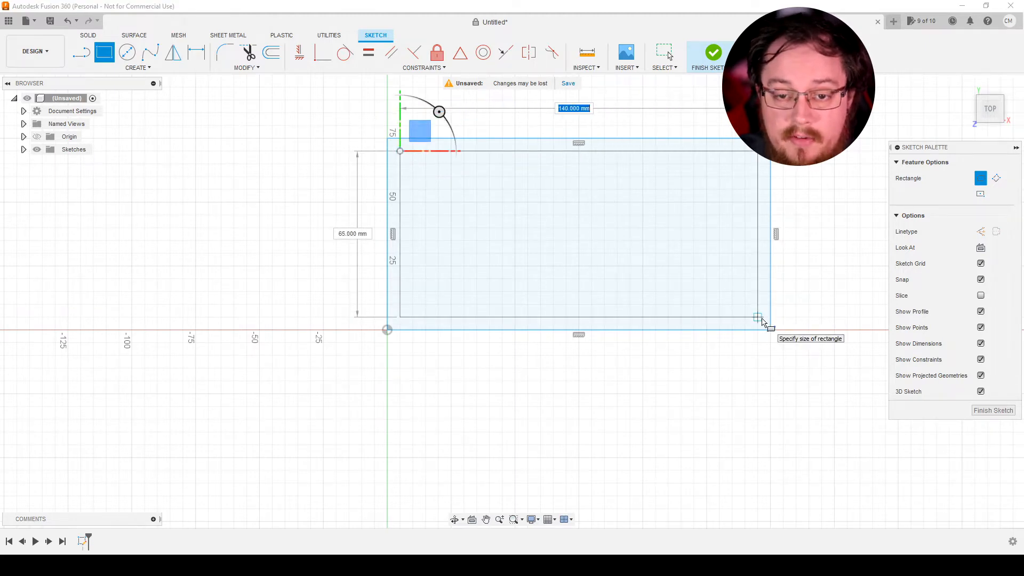
mouse_move(763, 320)
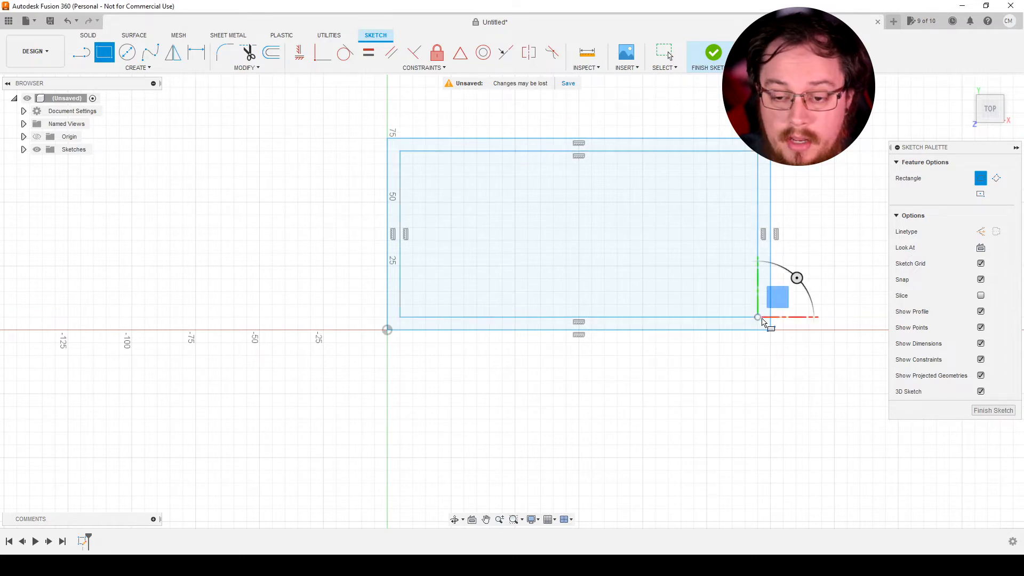
mouse_move(202, 105)
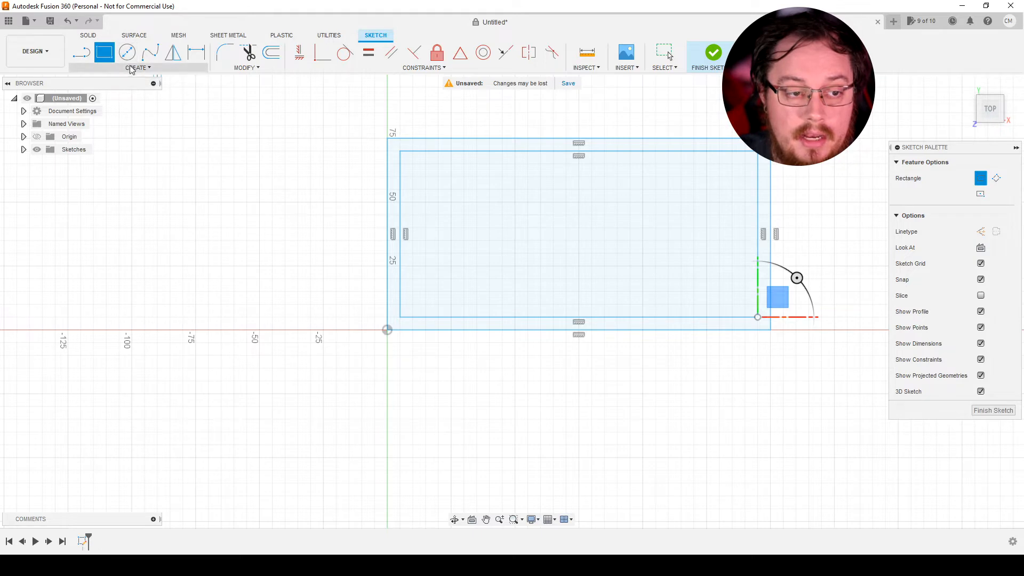
Add a sketch text frame inside the inner rectangle reading EMPLOYEES ONLY.
click(138, 67)
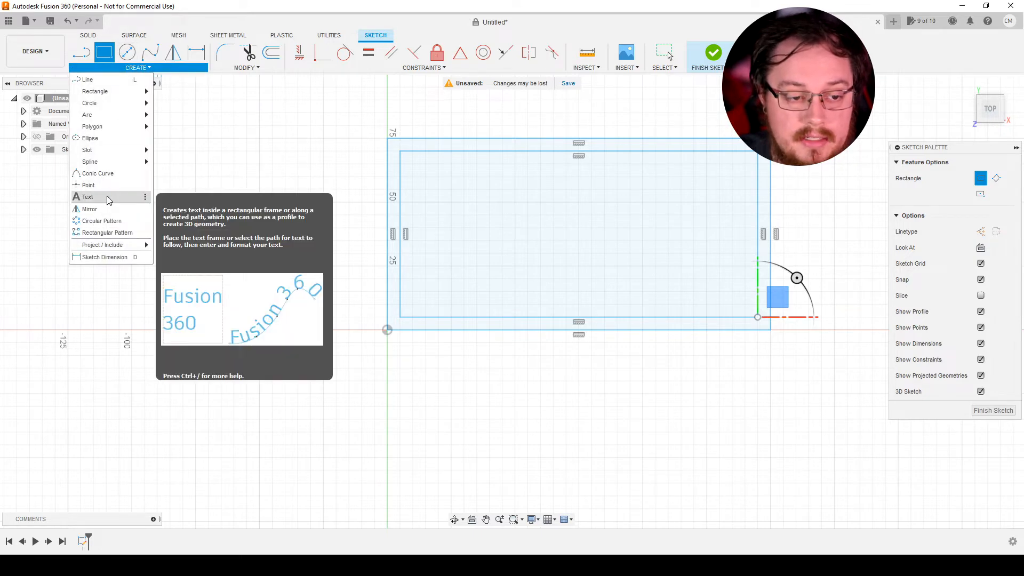
click(88, 196)
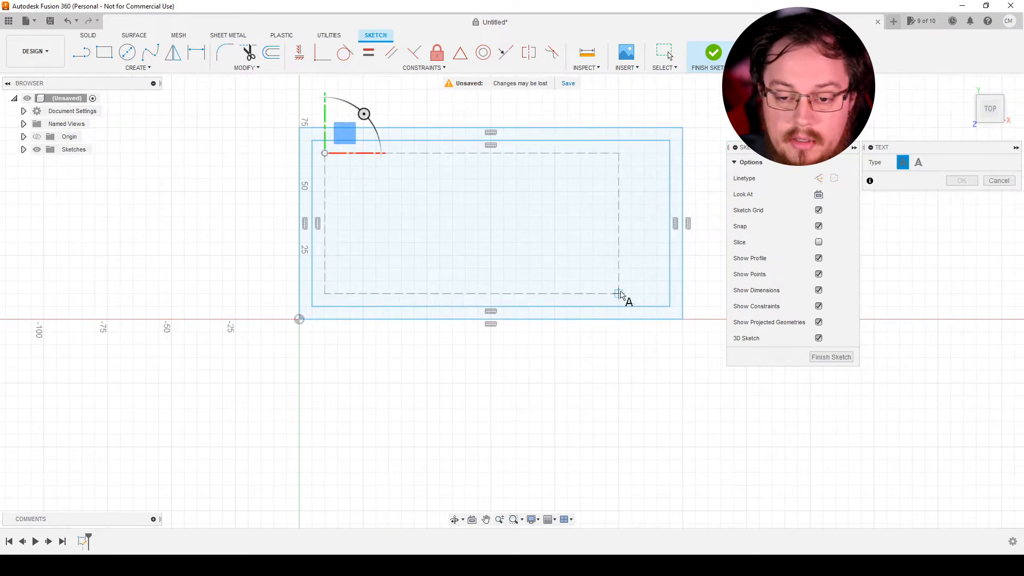
mouse_move(656, 294)
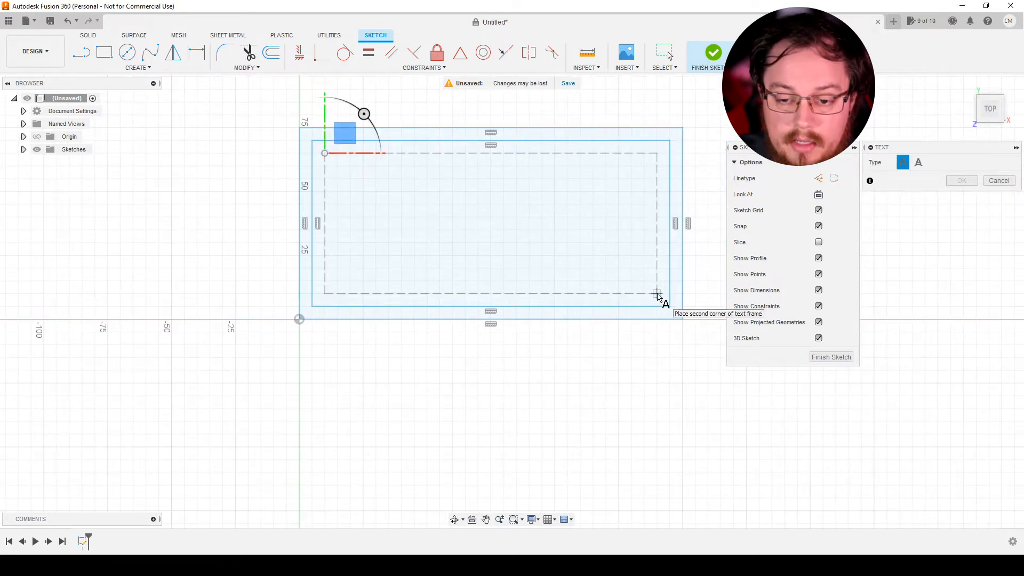
click(657, 293)
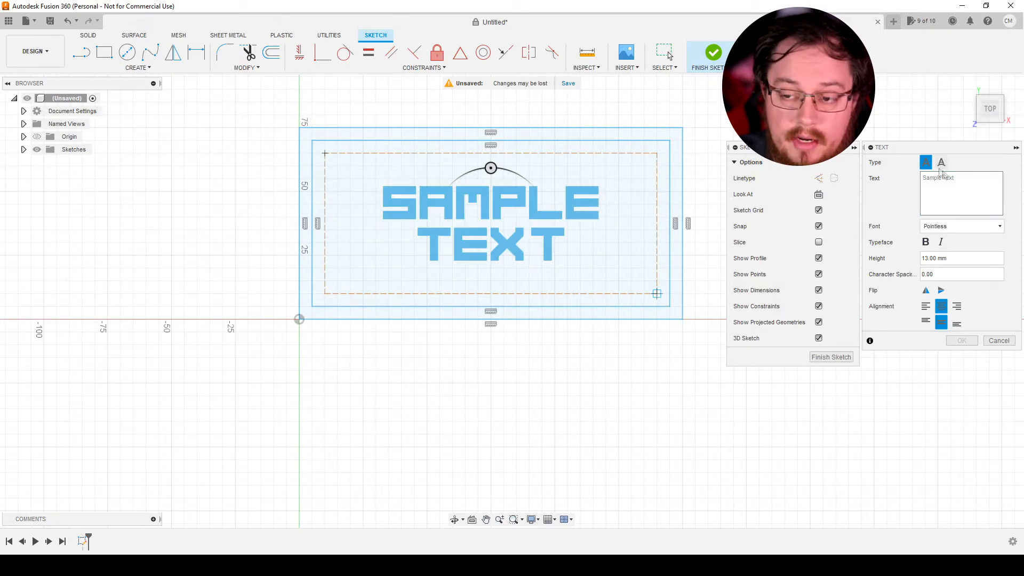
click(961, 193)
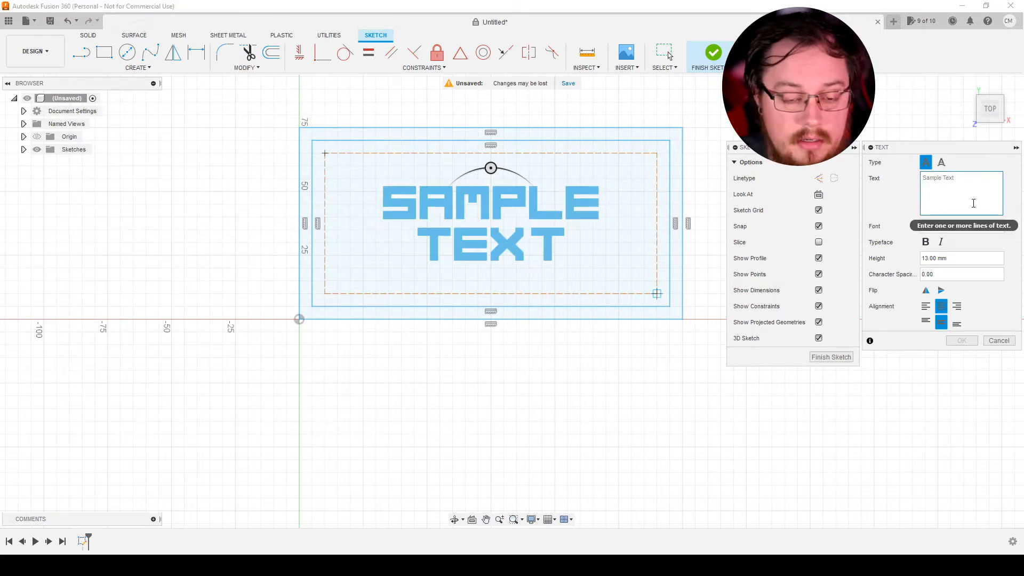
text(EMPLOYEES ONL)
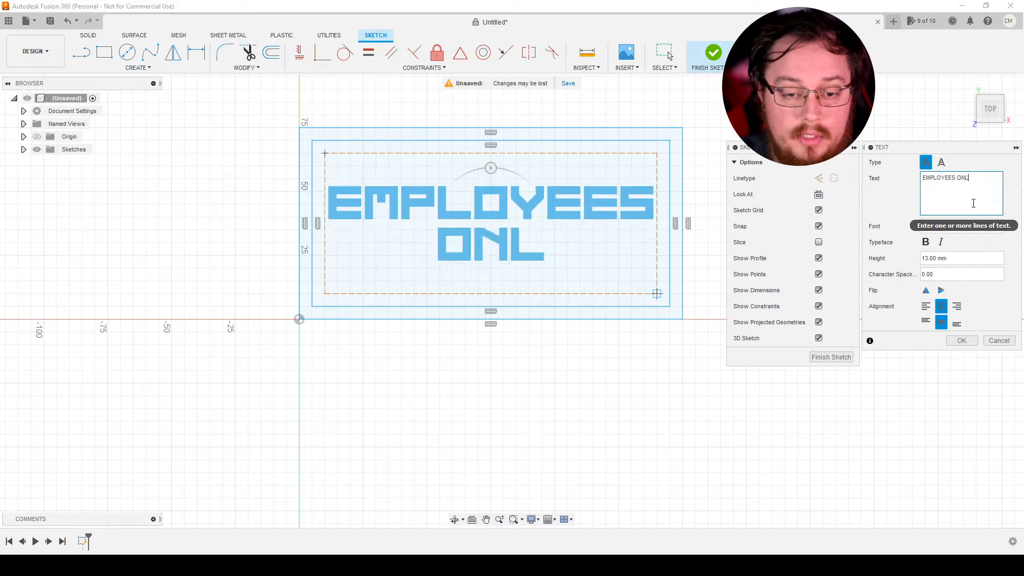
text(Y)
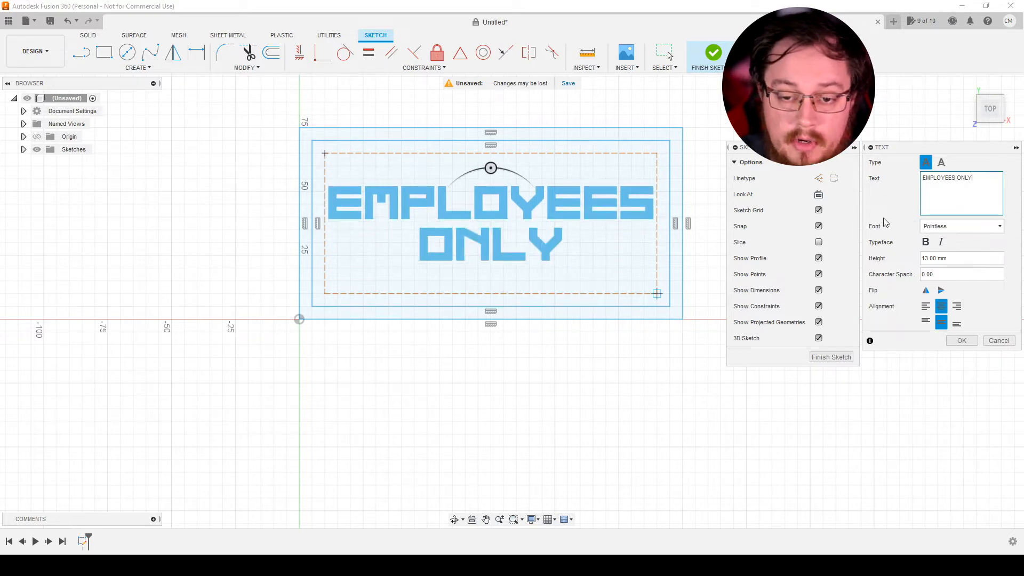
mouse_move(886, 218)
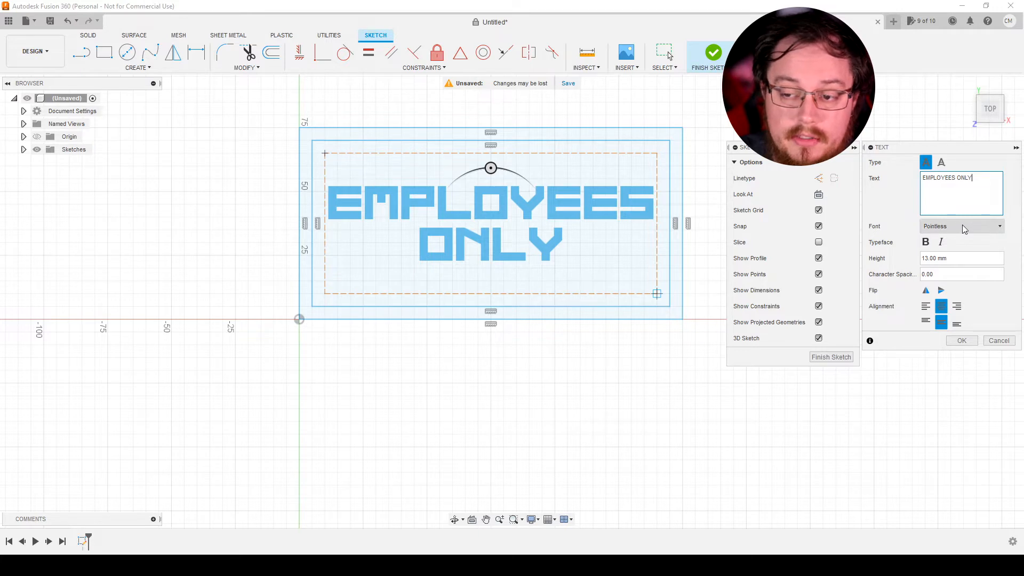
Browse the font list and set the text to the blocky Pointless typeface.
click(1000, 226)
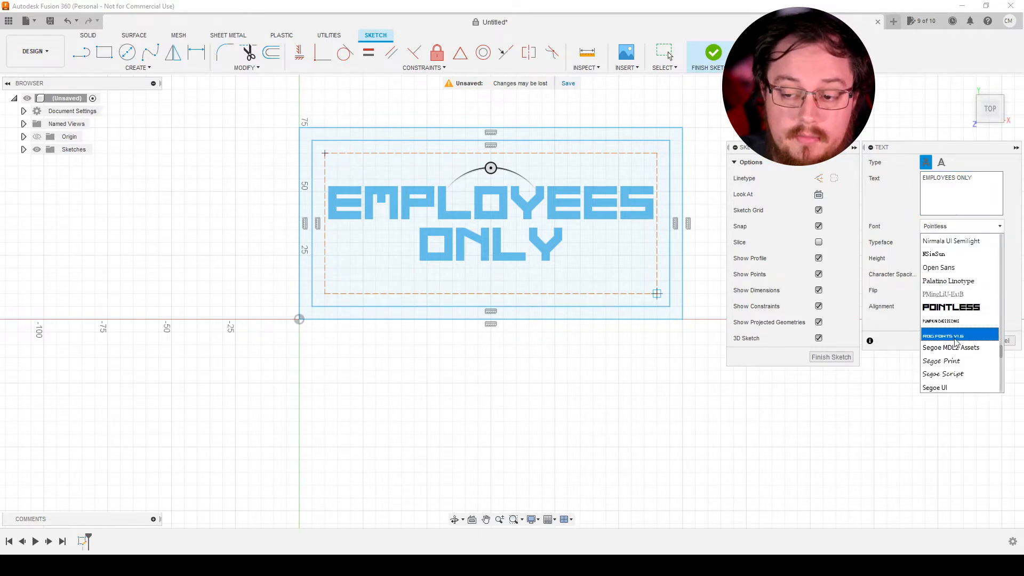
scroll(down, 3)
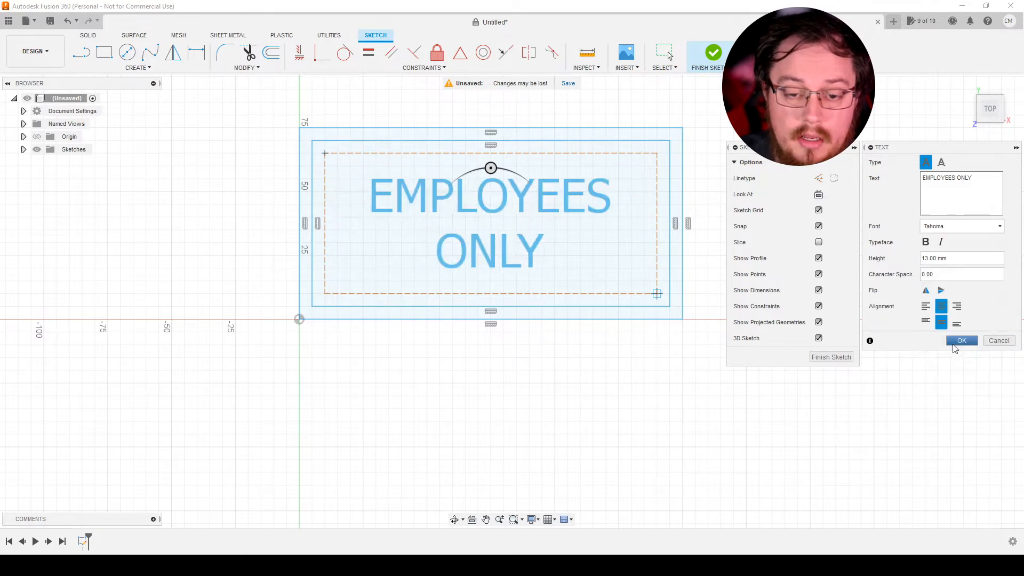
click(960, 226)
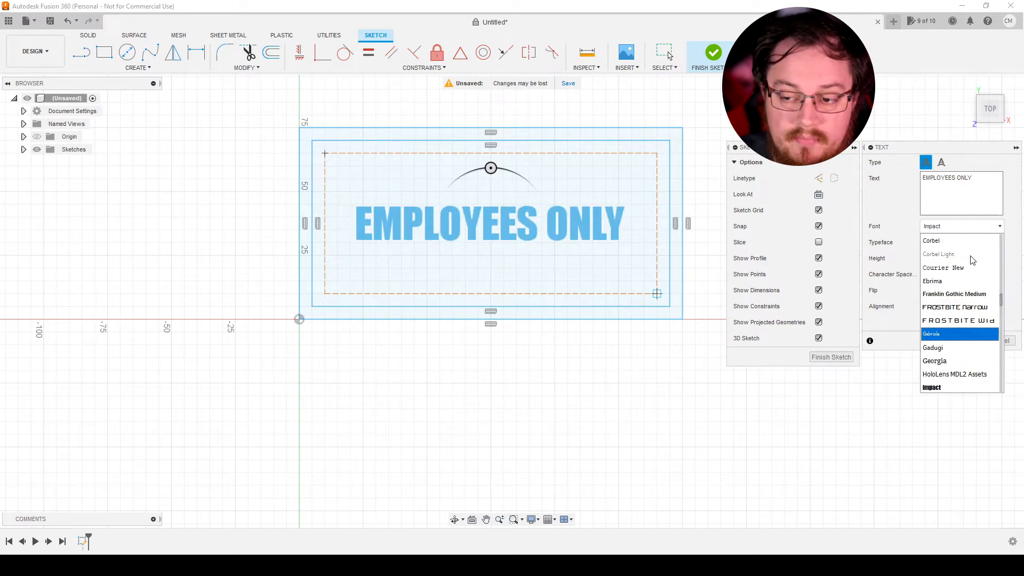
scroll(up, 3)
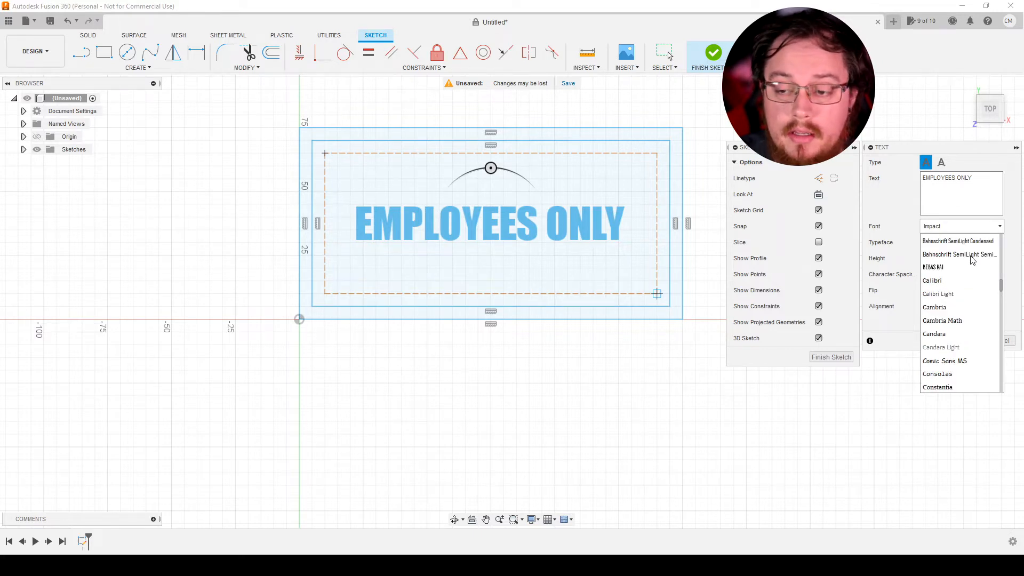
scroll(down, 3)
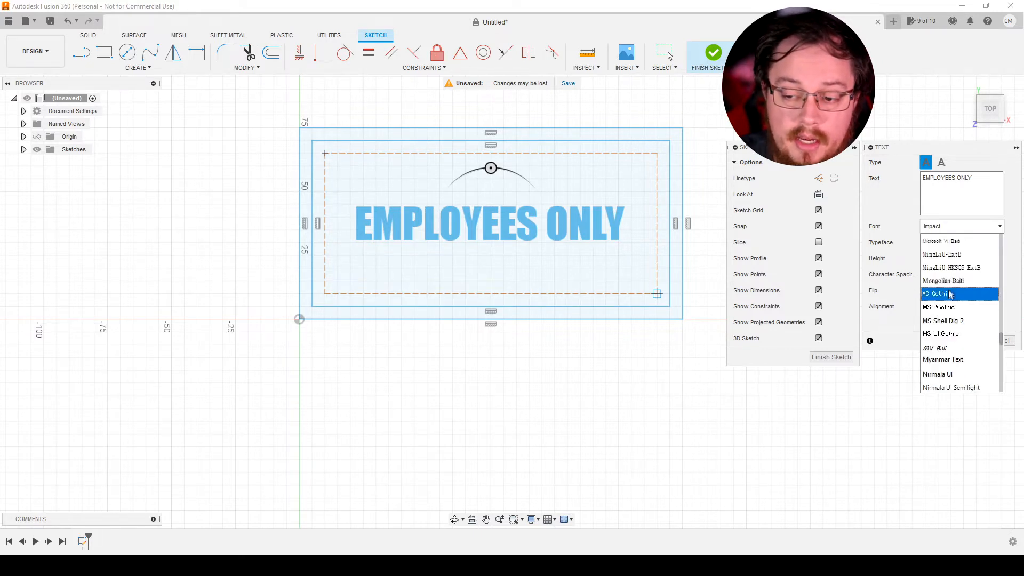
scroll(down, 3)
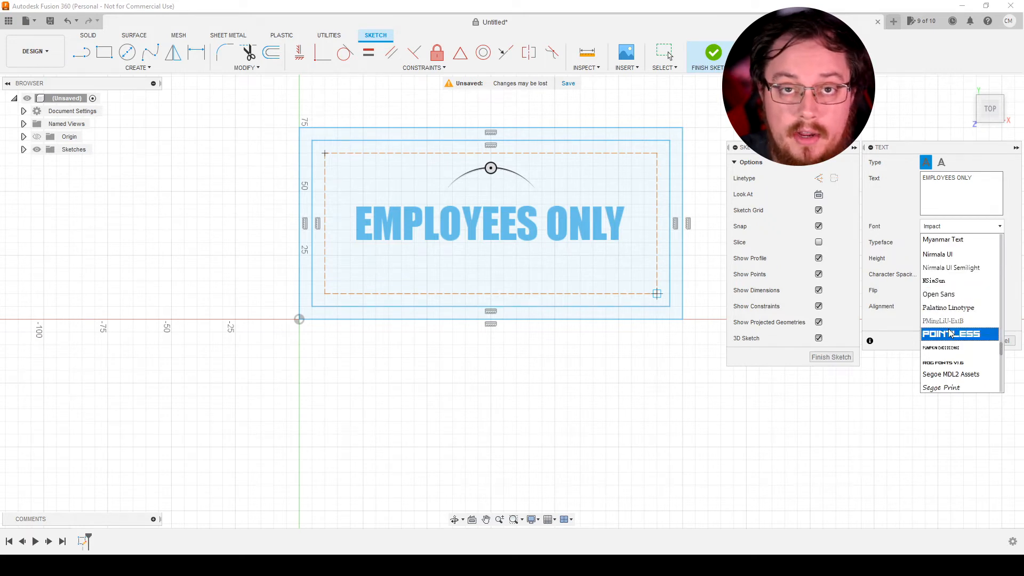
click(950, 334)
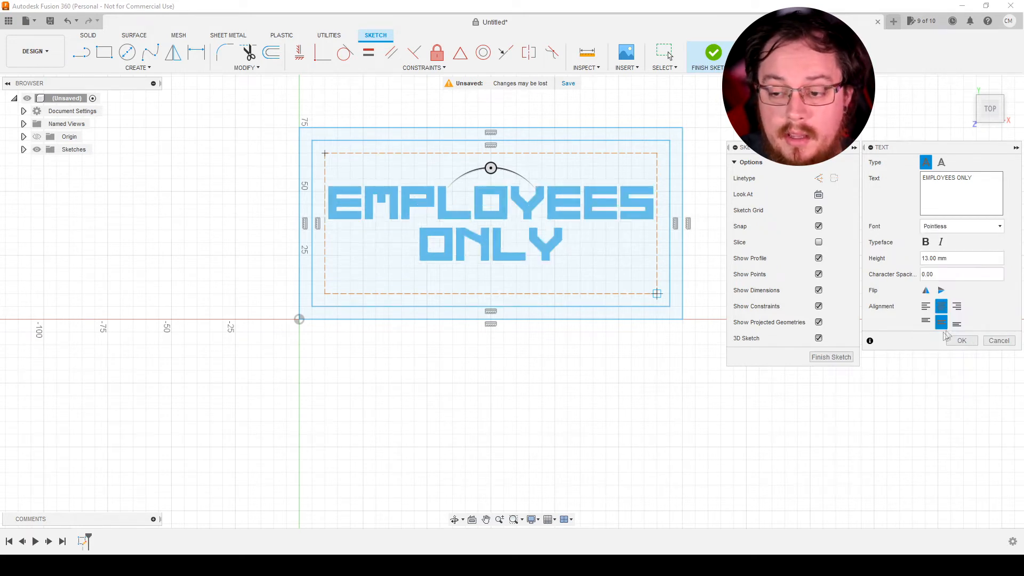
mouse_move(528, 248)
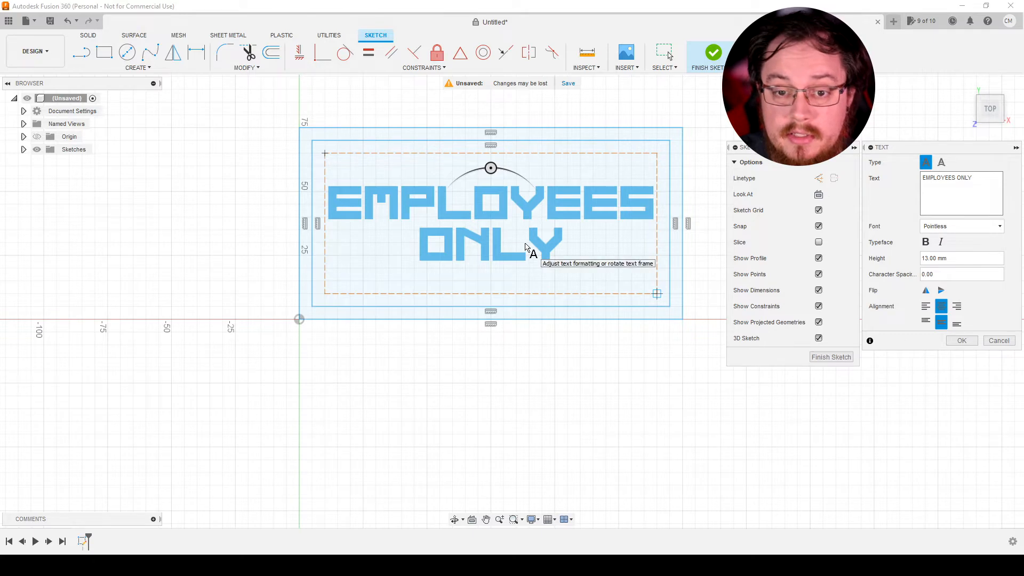
mouse_move(557, 250)
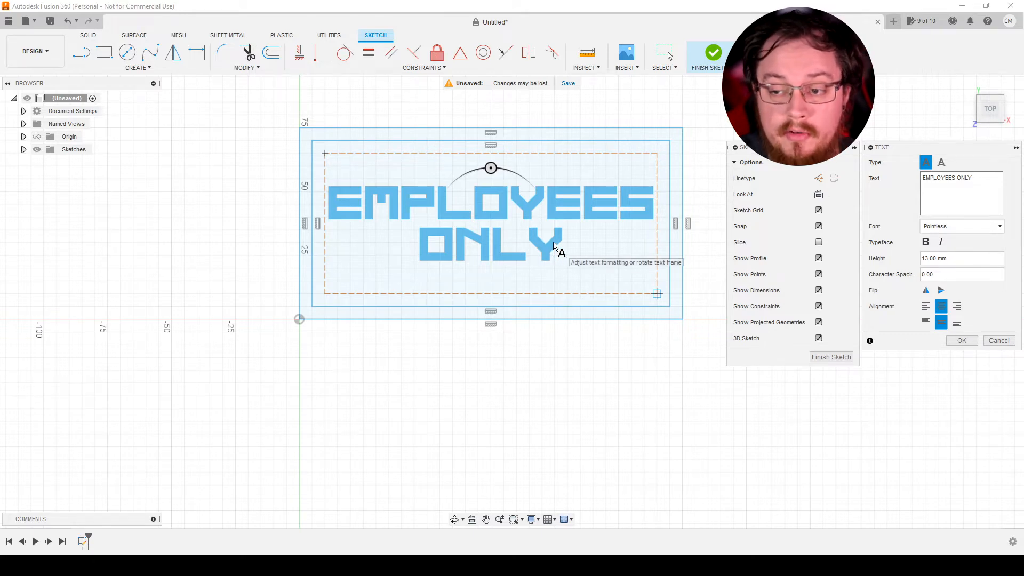
mouse_move(961, 340)
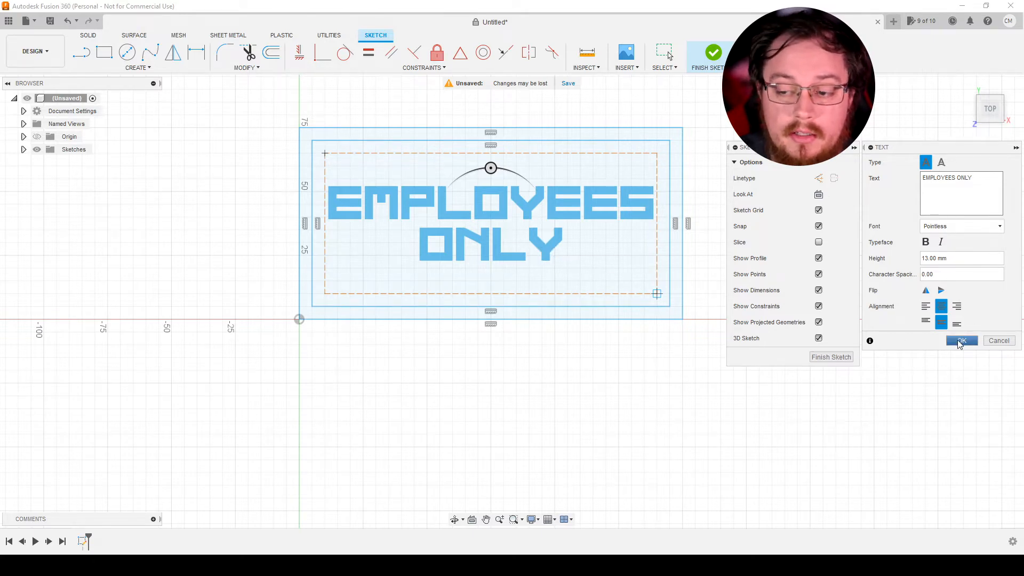
Confirm the Pointless-font EMPLOYEES ONLY text in the sketch.
click(961, 340)
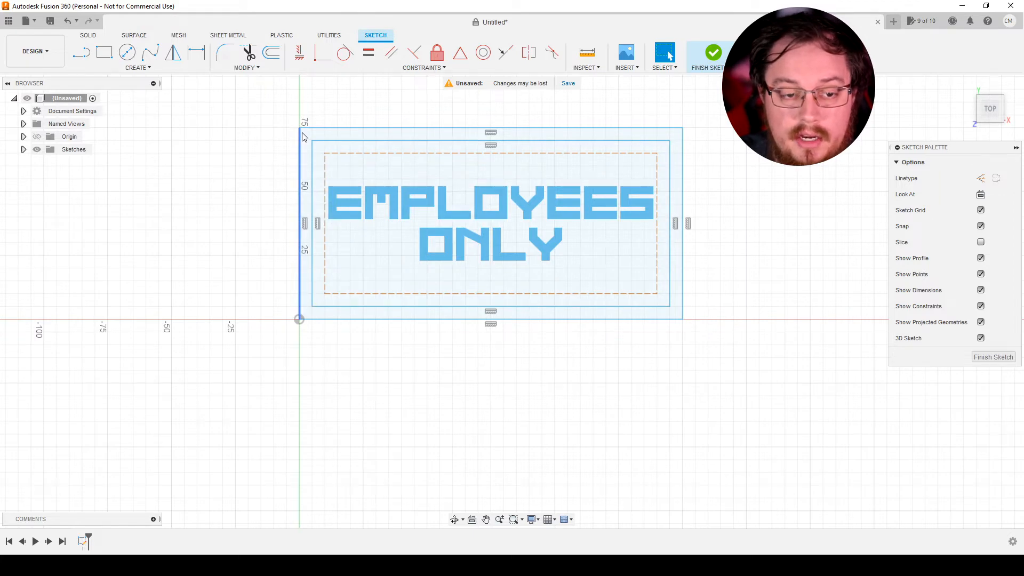
mouse_move(223, 52)
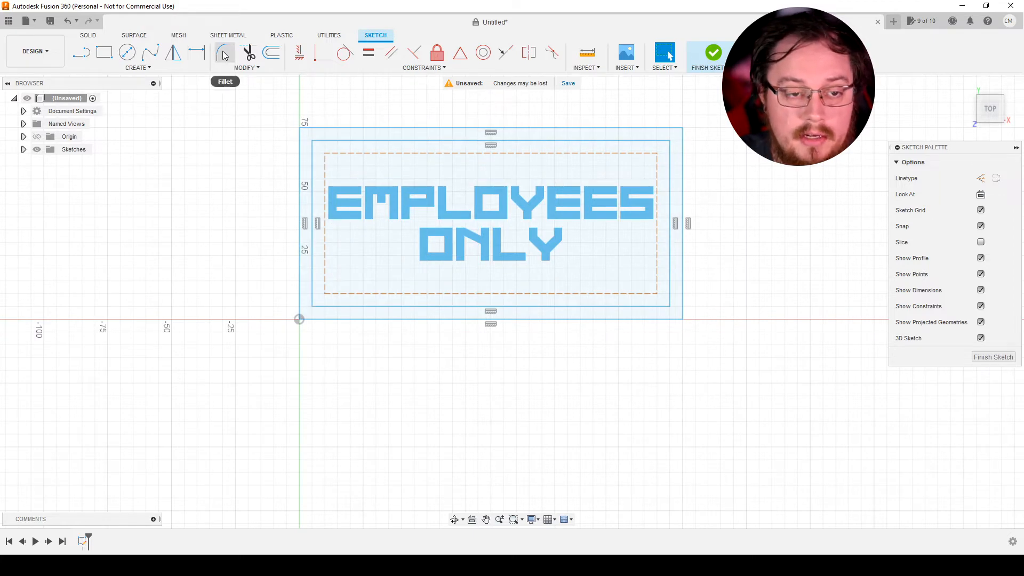
mouse_move(248, 55)
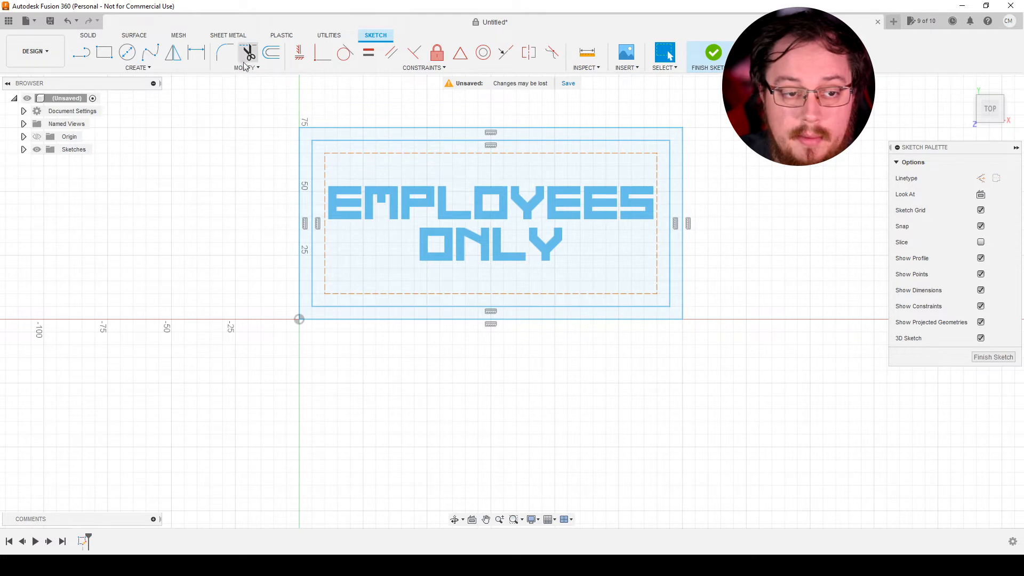
mouse_move(224, 54)
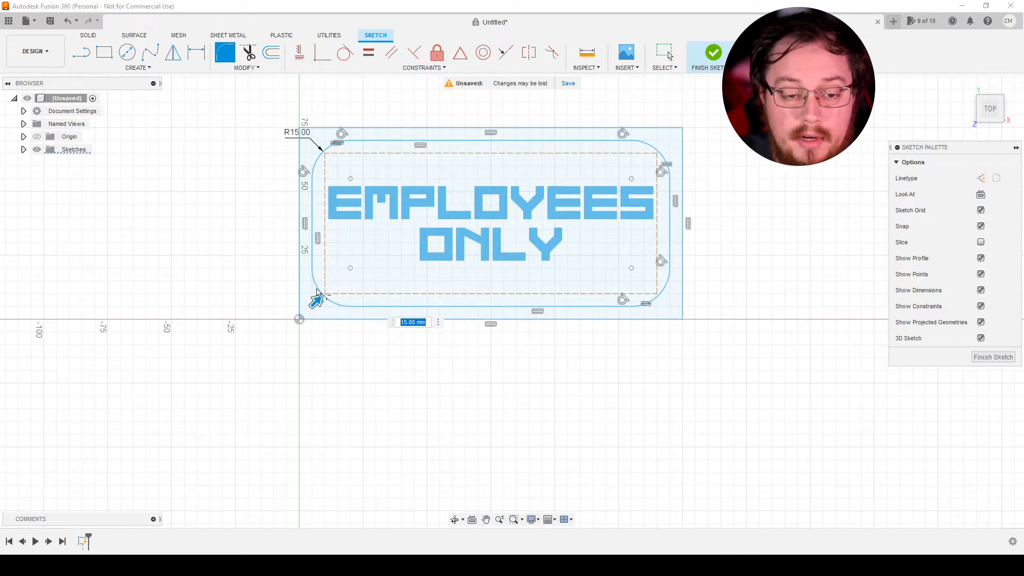
mouse_move(307, 135)
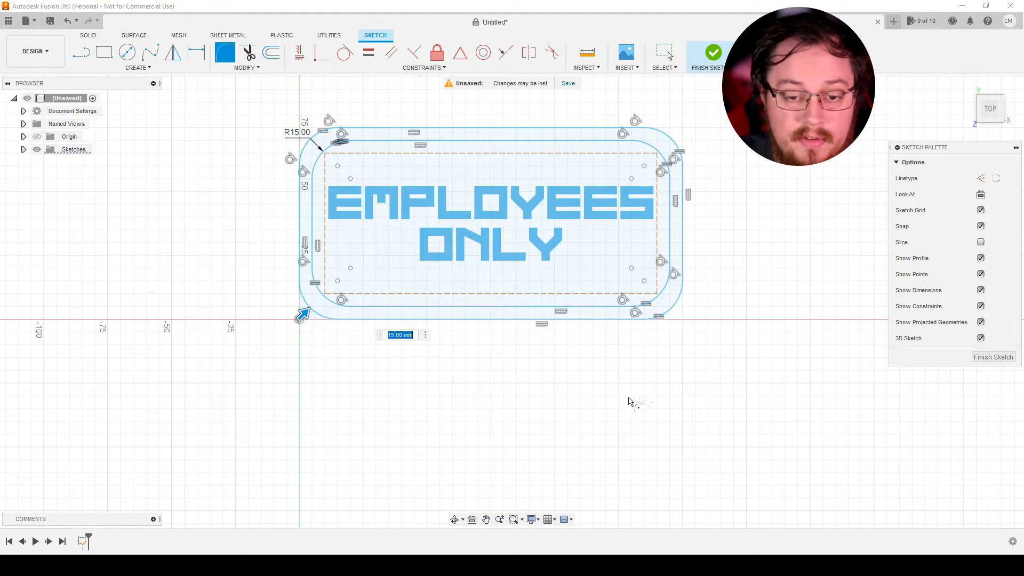
mouse_move(411, 201)
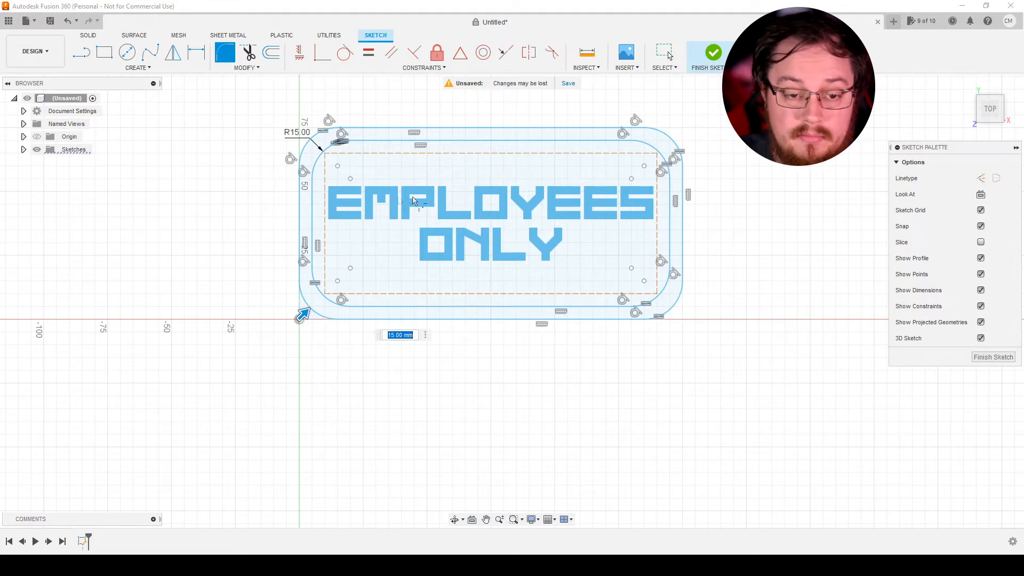
mouse_move(865, 297)
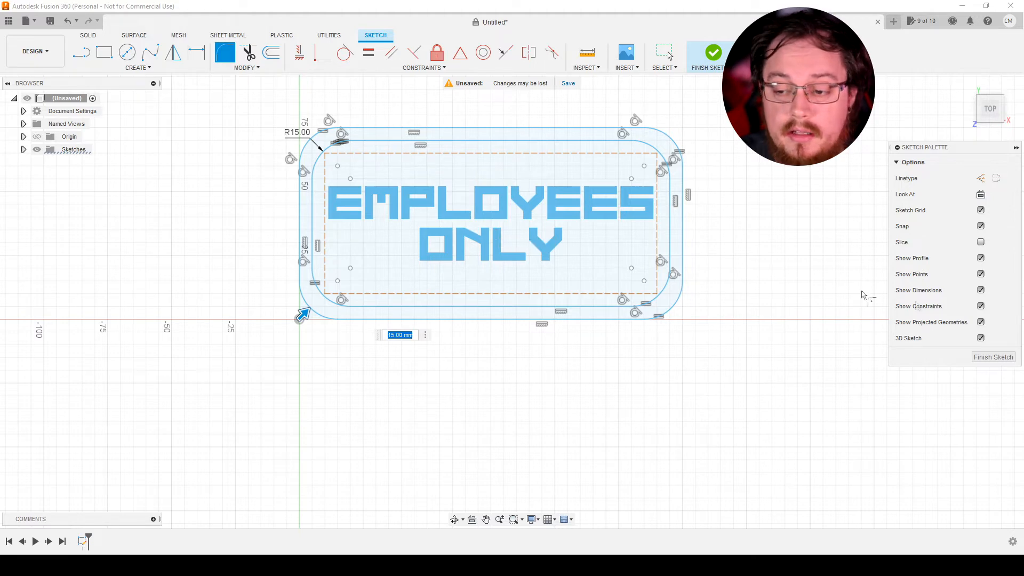
Finish the sketch and select the two rounded border profiles.
click(711, 56)
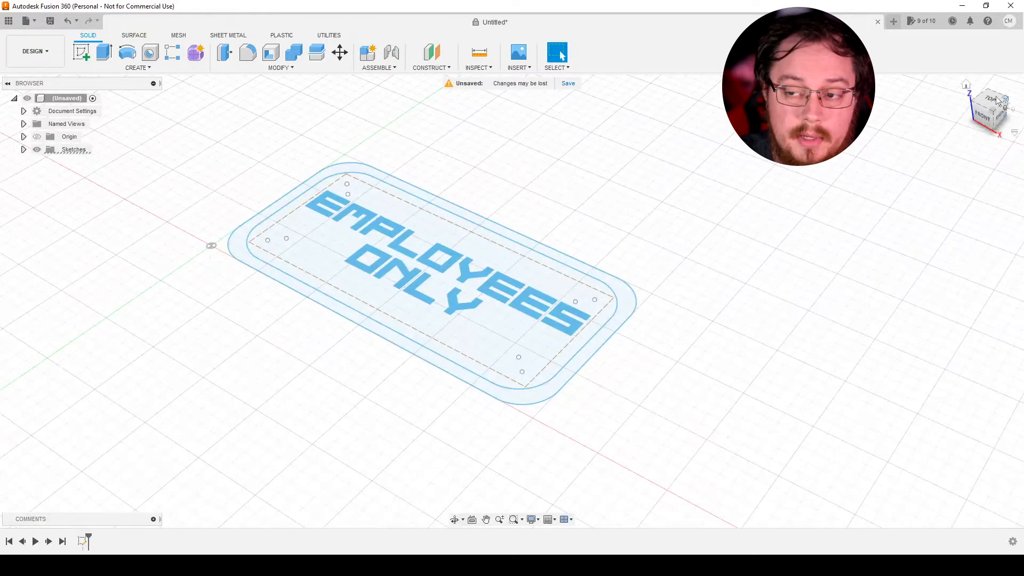
click(496, 274)
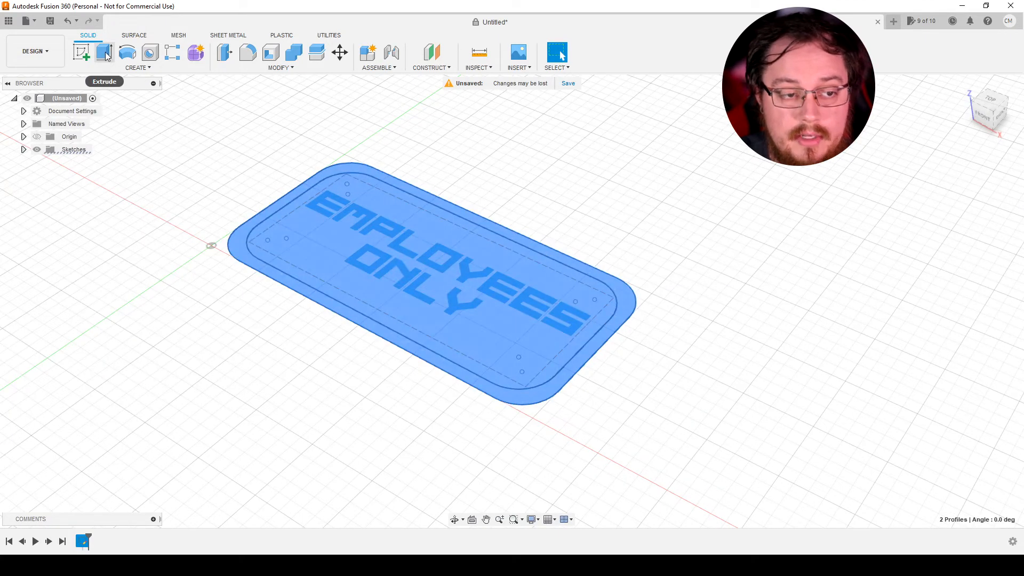
Extrude the border profiles -3 mm as a new body for the base plate.
click(105, 52)
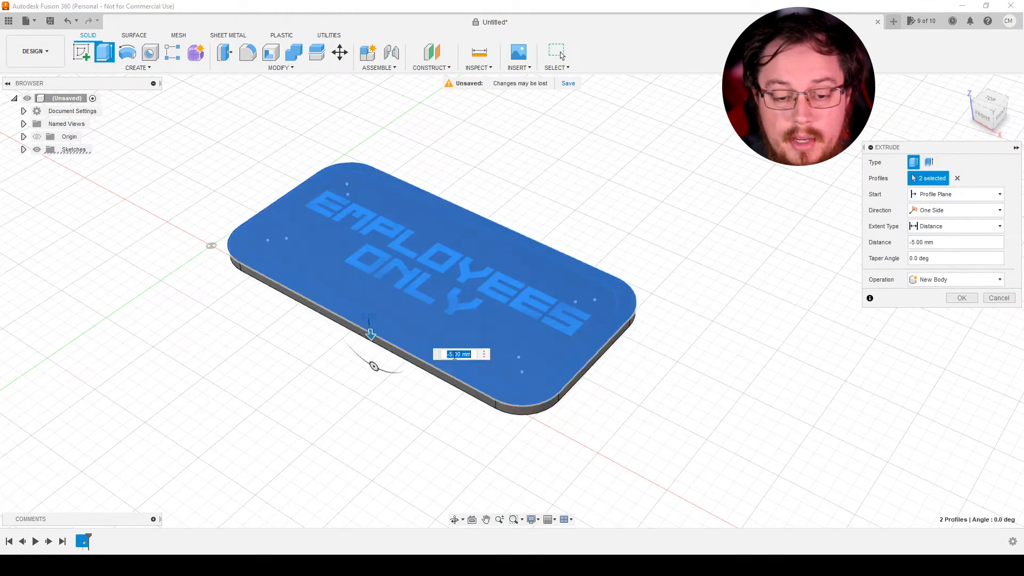
mouse_move(461, 353)
text(-3)
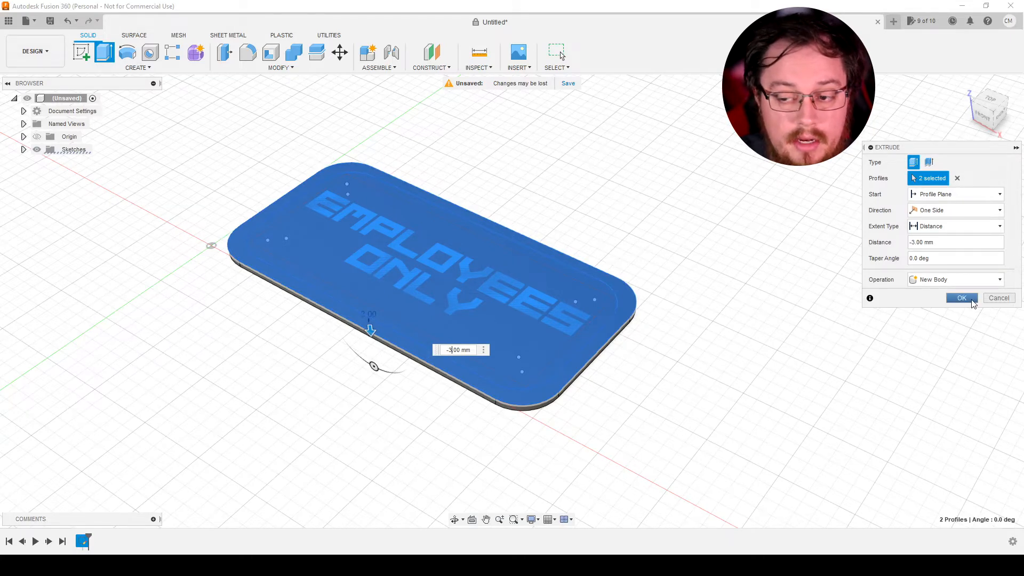
click(961, 298)
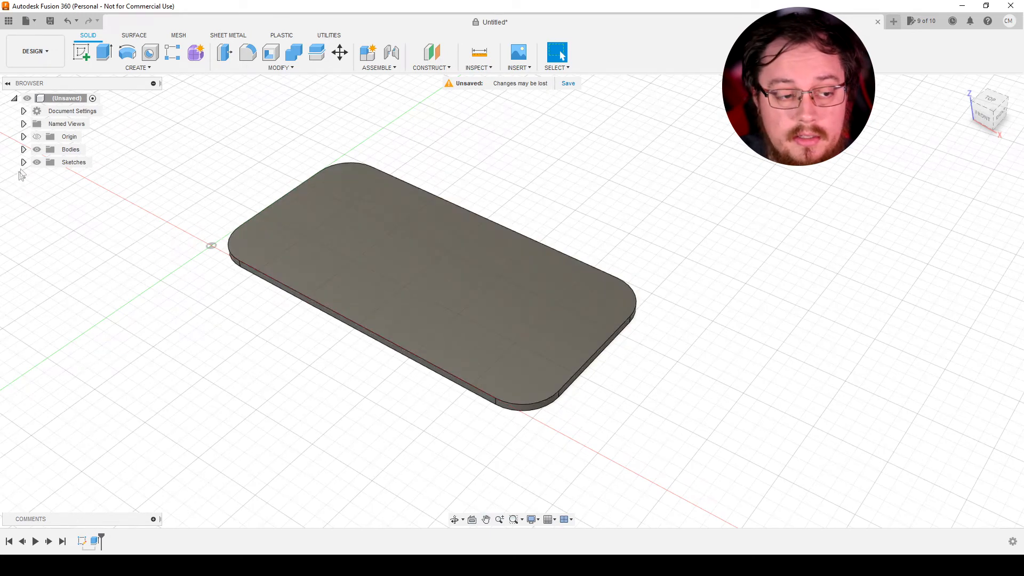
Show Sketch1 again so the lettering outlines appear over the base plate.
click(23, 162)
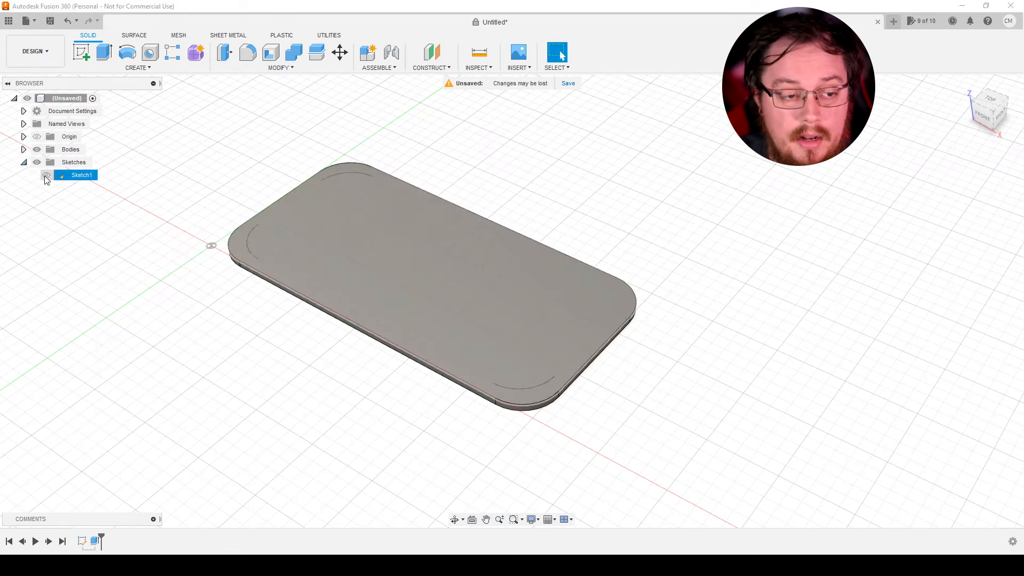
click(46, 174)
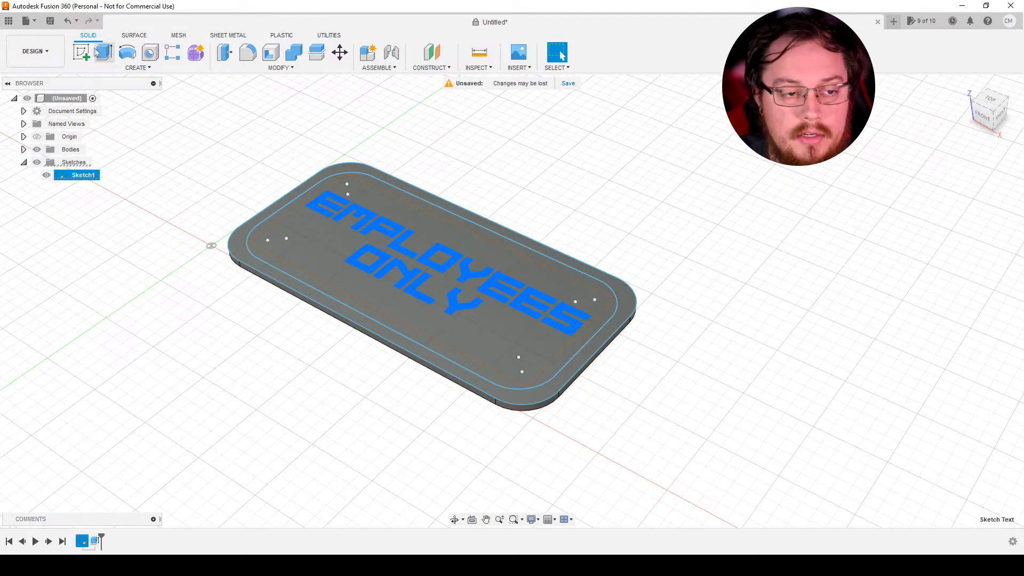
Extrude the EMPLOYEES ONLY lettering 5 mm upward, joined to the base plate.
click(103, 53)
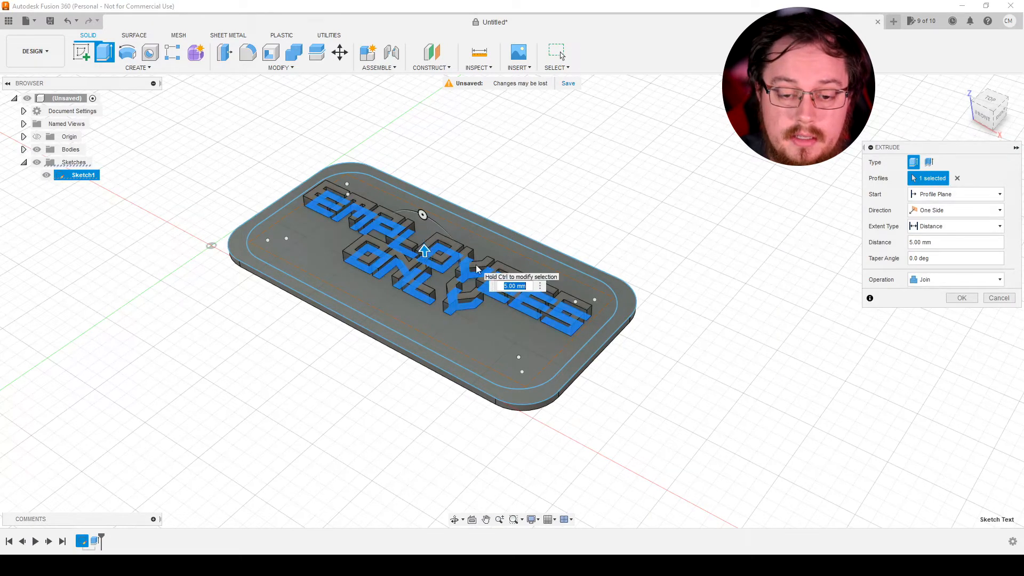
click(961, 297)
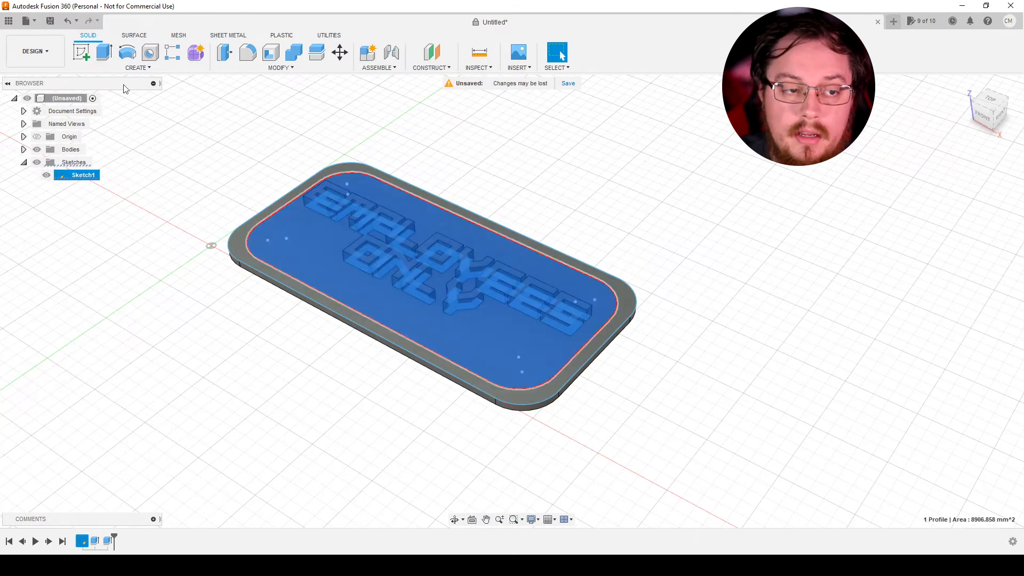
Extrude the inner border panel 3 mm with Join so the raised text sits on it.
click(103, 52)
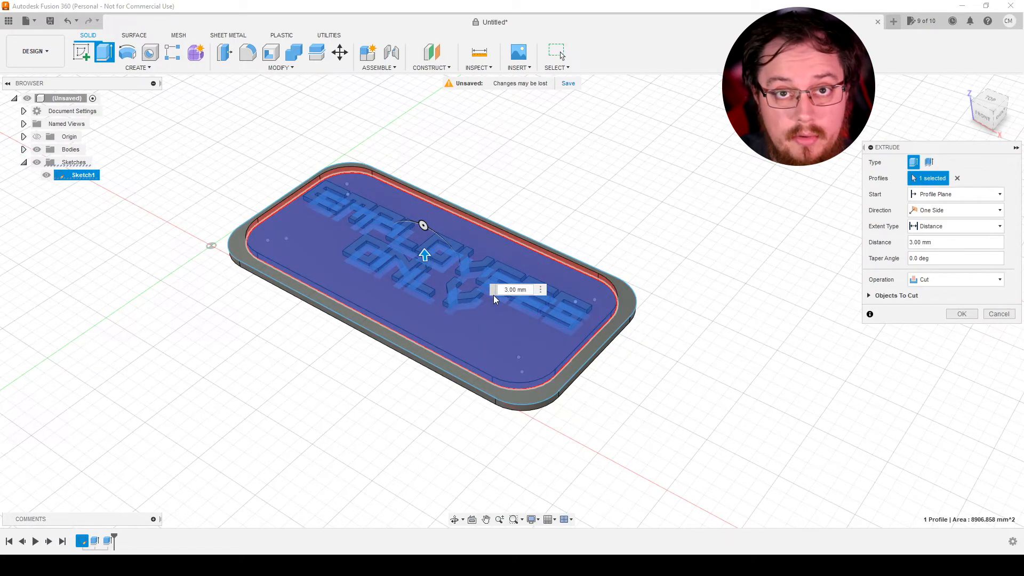
mouse_move(966, 159)
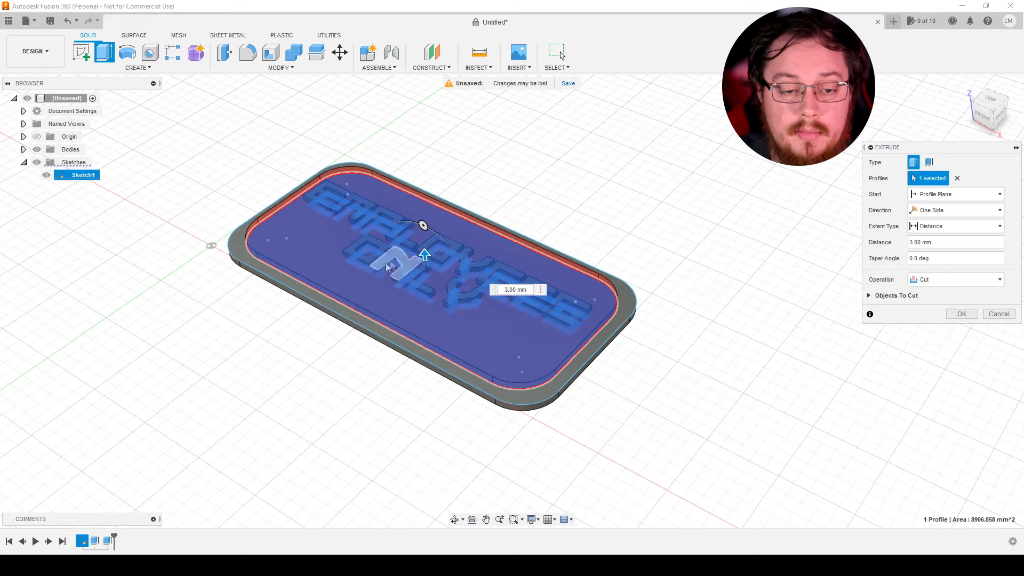
mouse_move(985, 281)
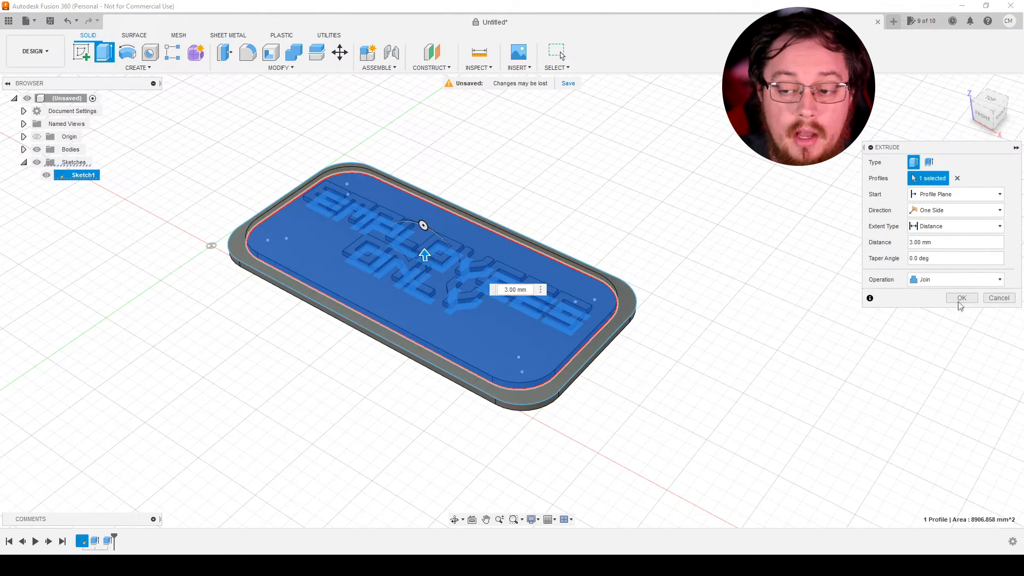
click(961, 297)
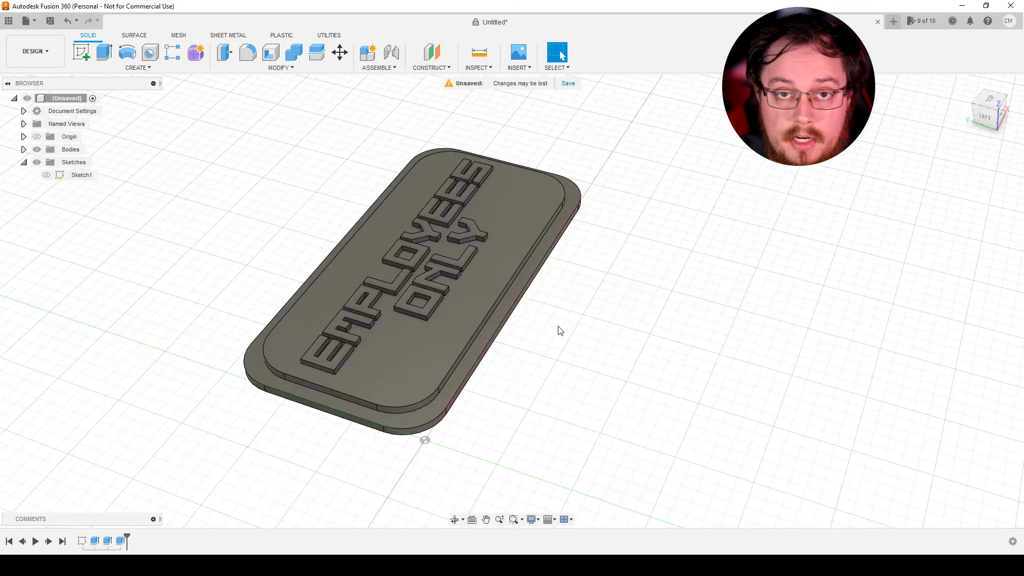
mouse_move(553, 329)
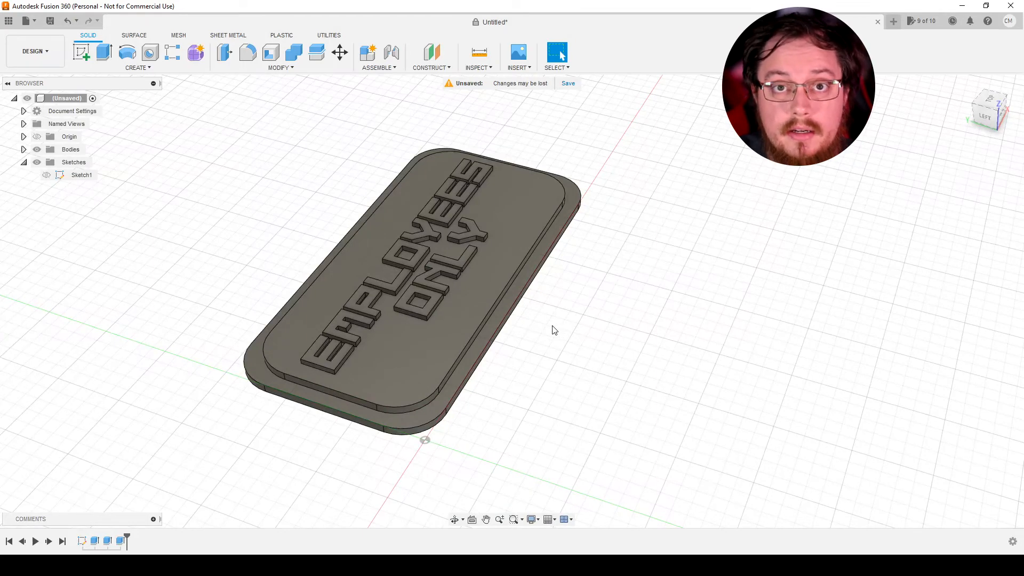
mouse_move(26, 20)
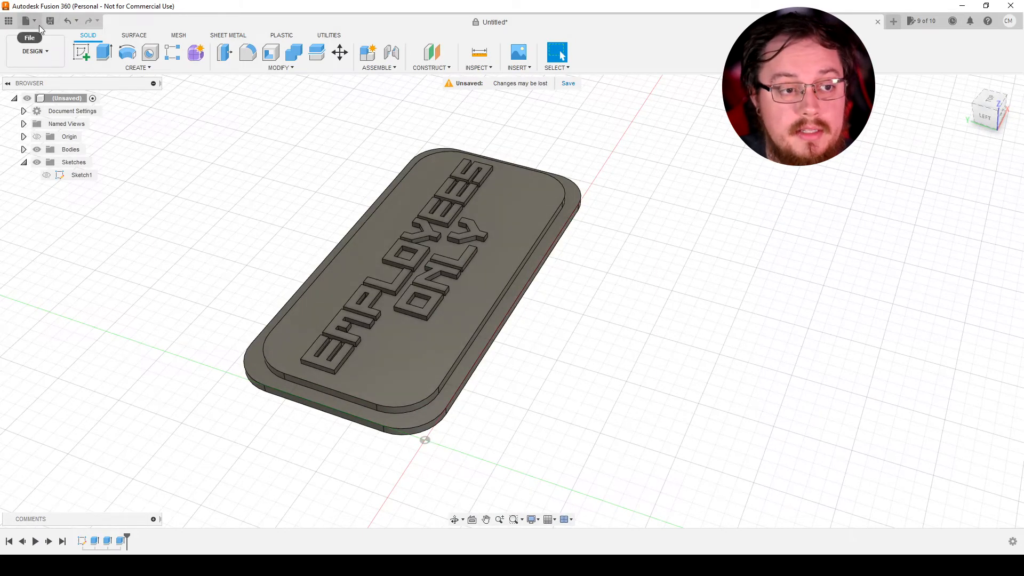
Save the design as 'Employees Only Sign' in Admin Project.
click(566, 83)
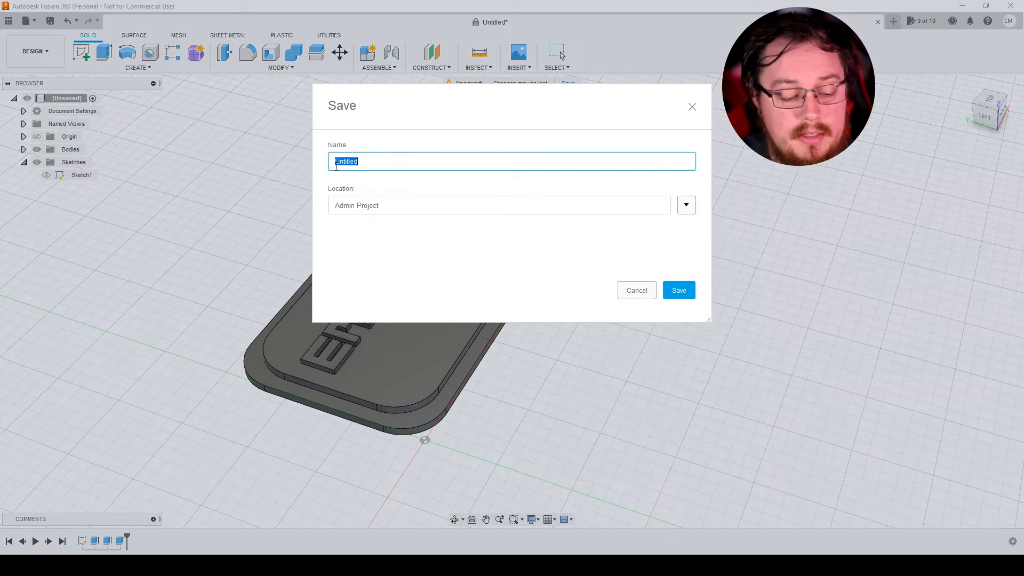
text(Employees O)
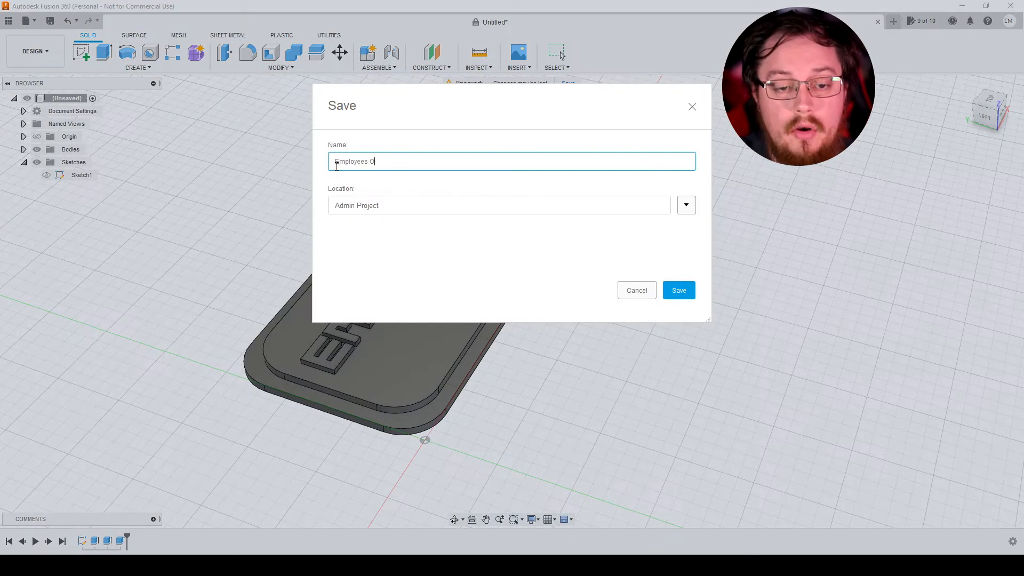
text(nly Sign)
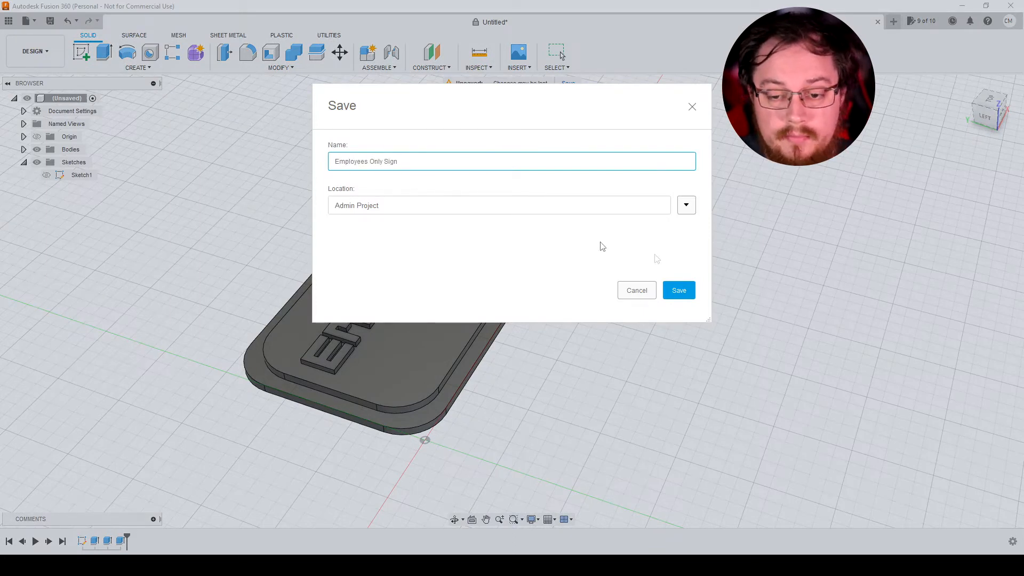
click(678, 290)
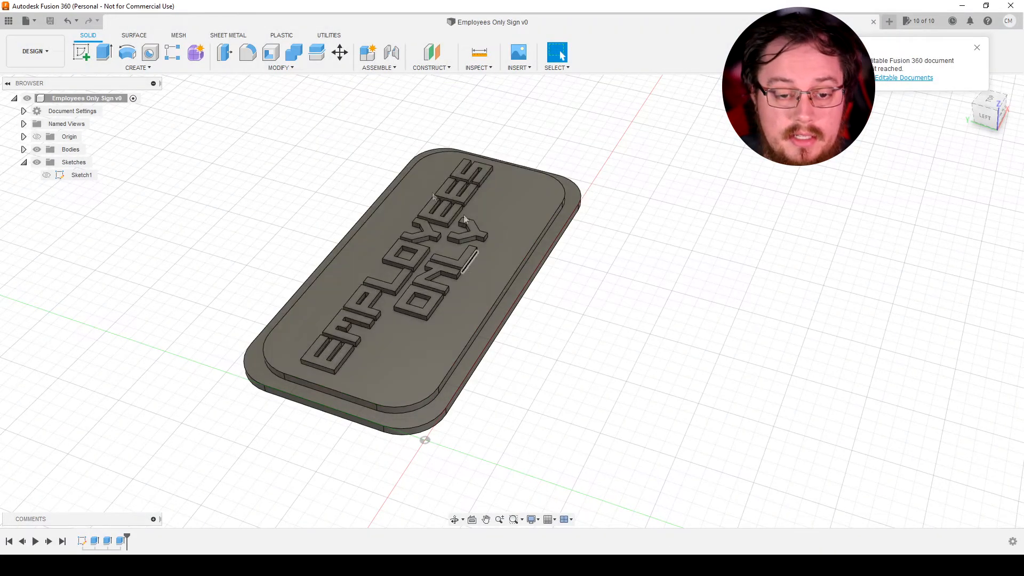
mouse_move(30, 21)
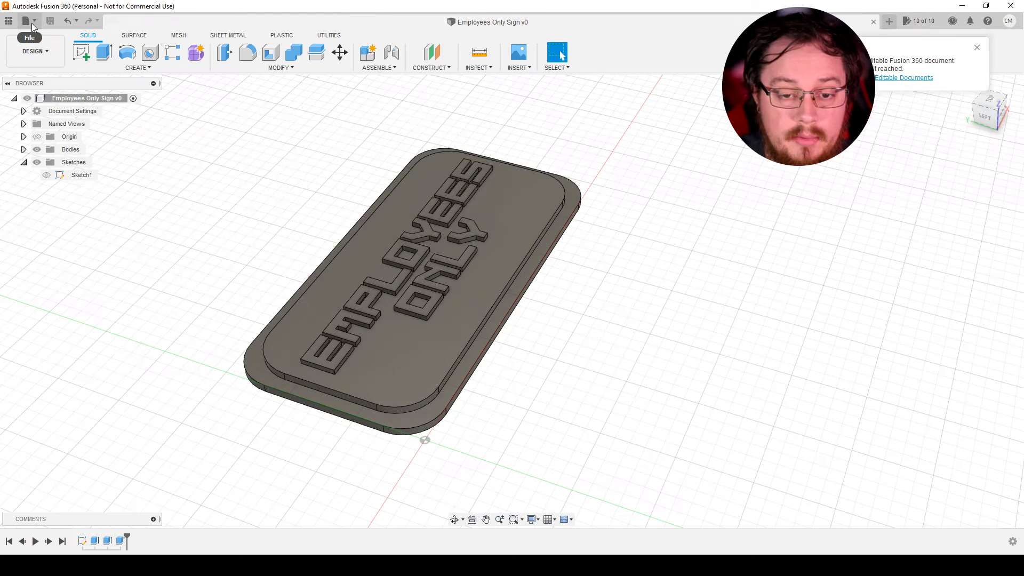
Export the sign to Downloads as an STL file, replacing the existing copy.
click(29, 21)
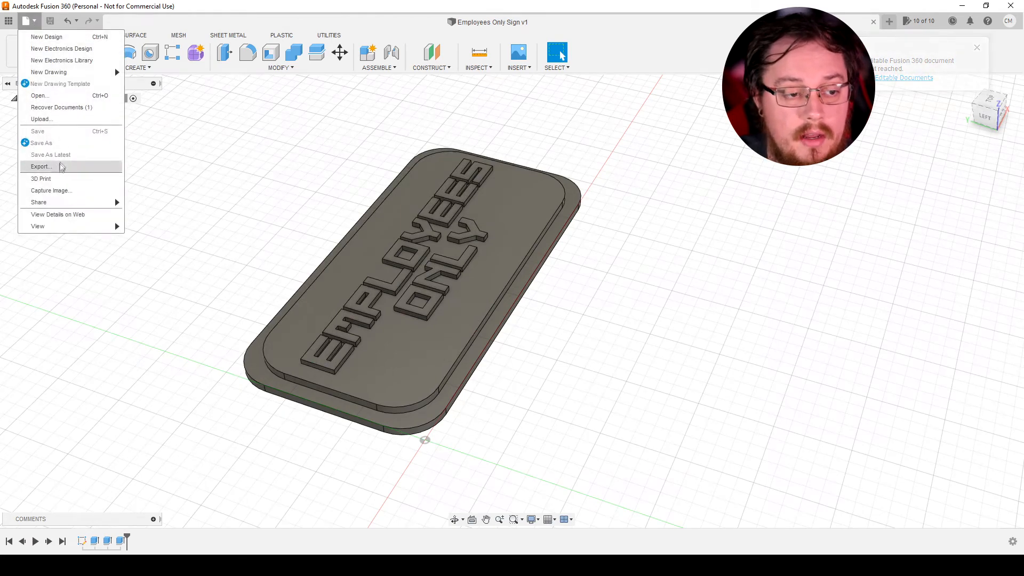
click(40, 166)
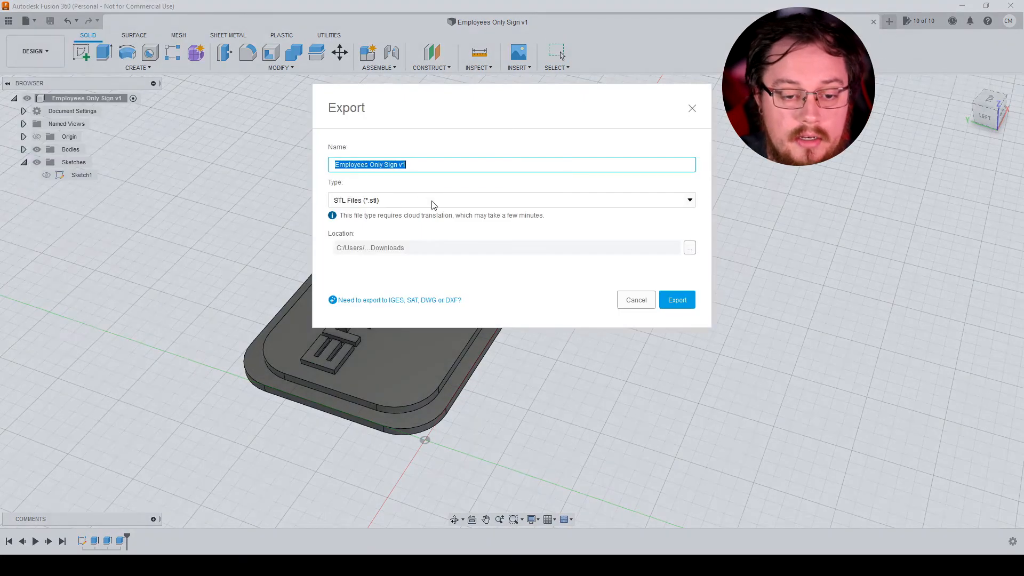
click(511, 199)
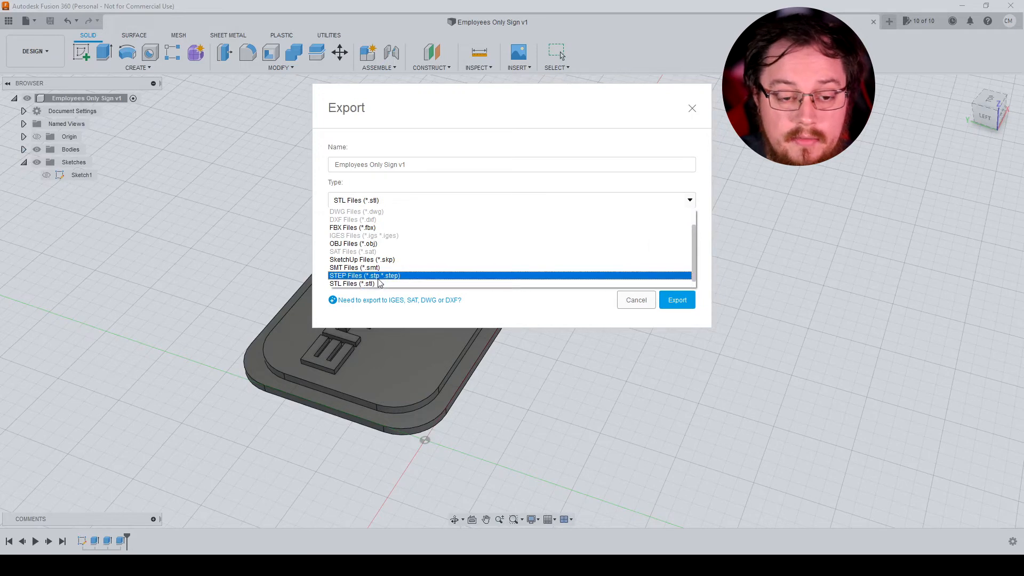
mouse_move(362, 259)
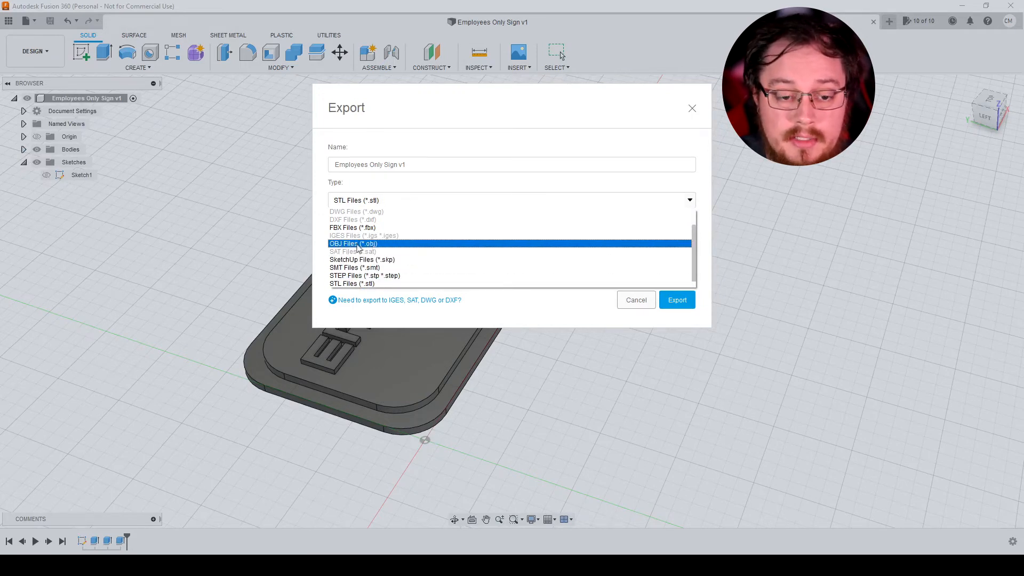
click(351, 283)
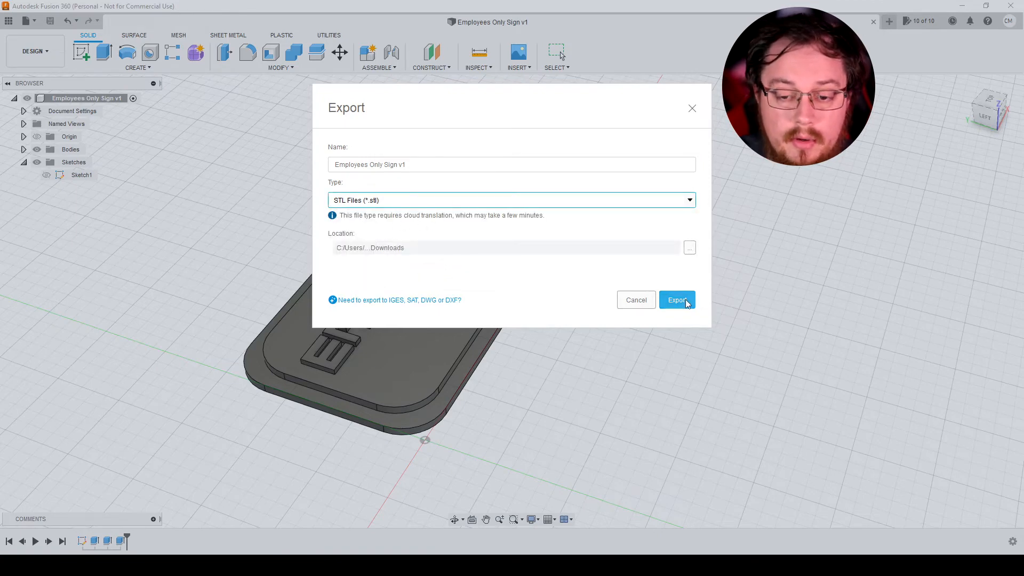
click(677, 299)
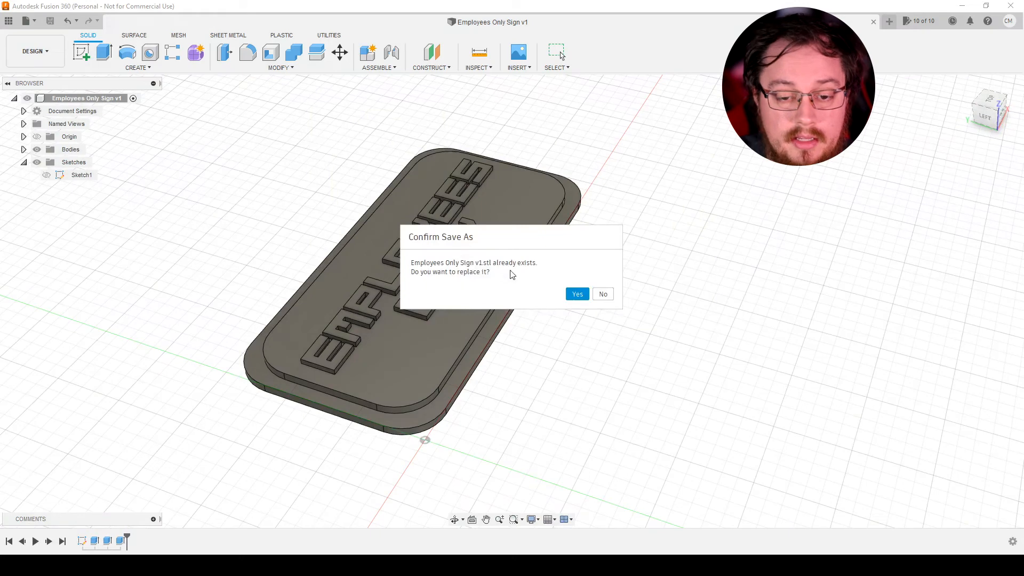
mouse_move(501, 271)
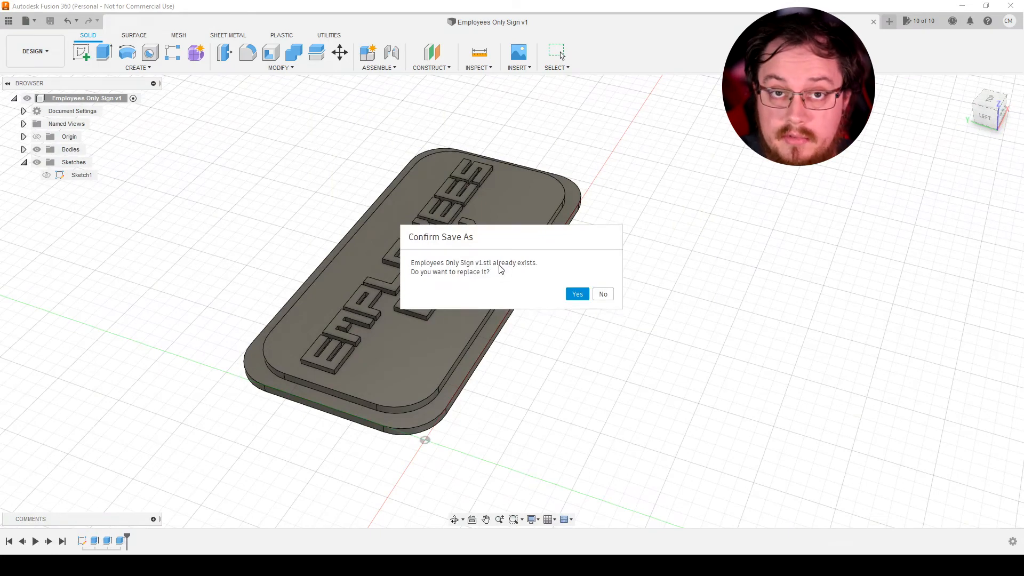
click(576, 295)
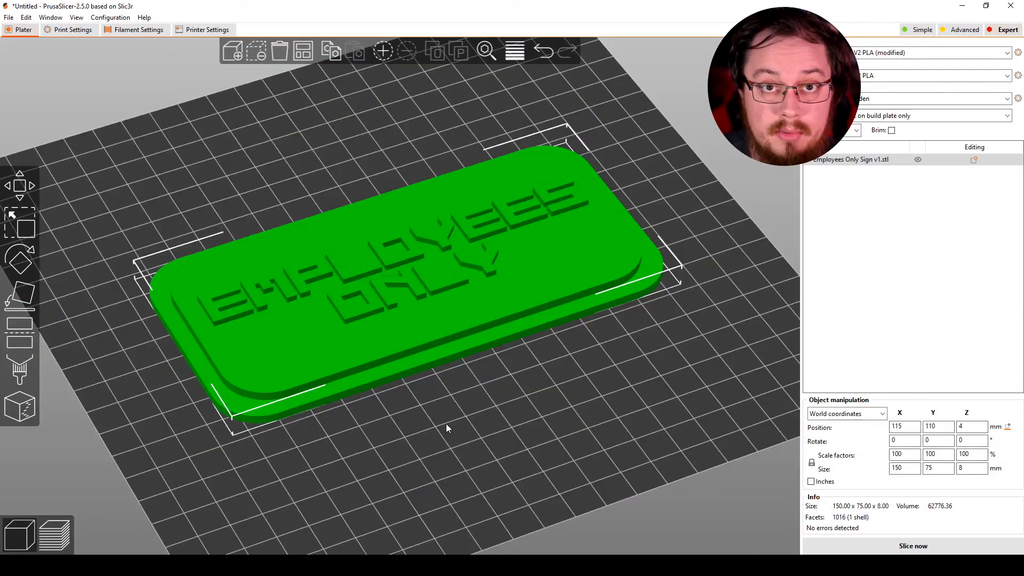
mouse_move(438, 426)
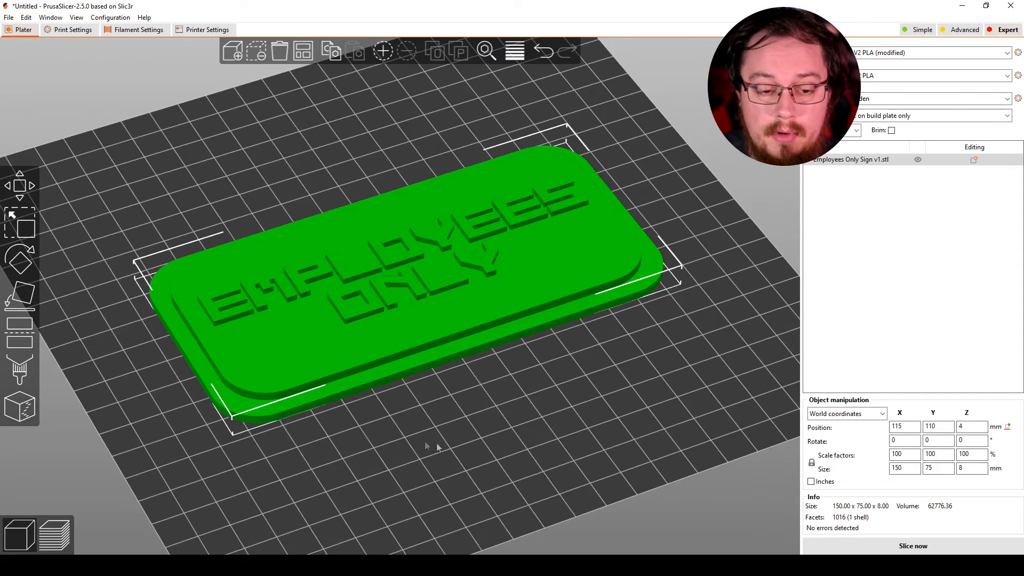
Slice the loaded plaque with Slice now to generate the toolpath preview and print estimates.
click(912, 546)
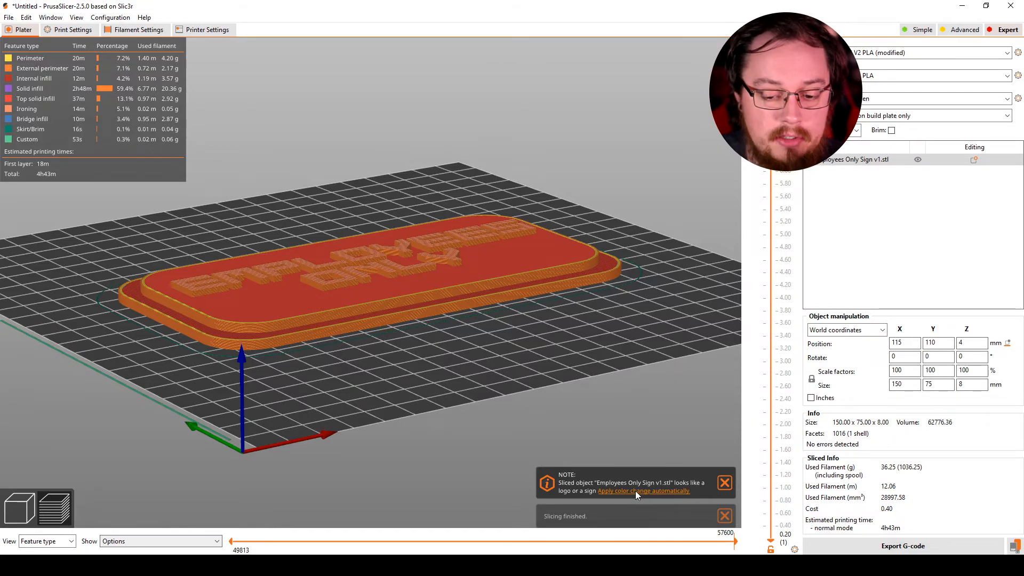
Apply automatic colour changes for the raised lettering and export the G-code.
click(20, 511)
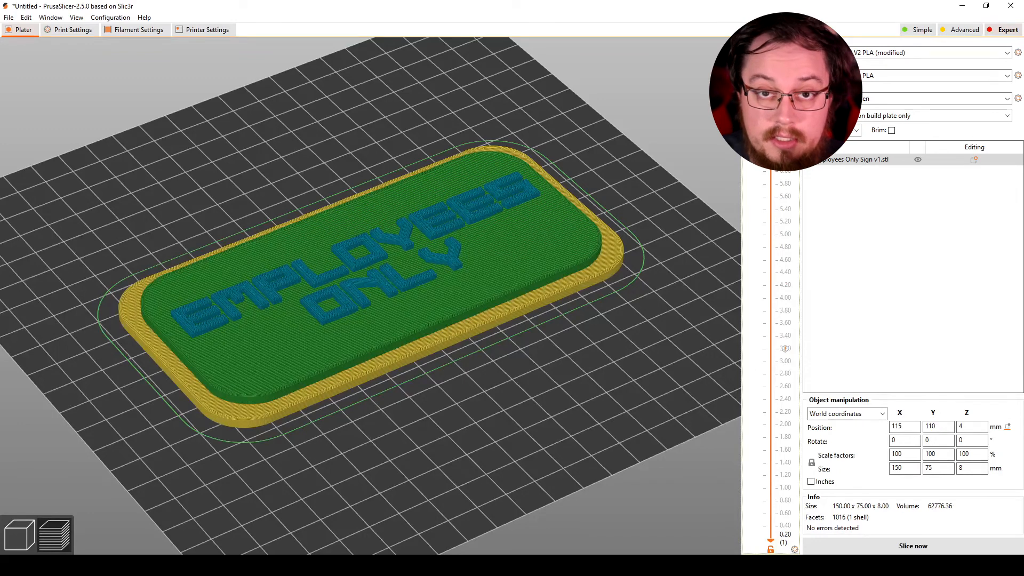
click(912, 545)
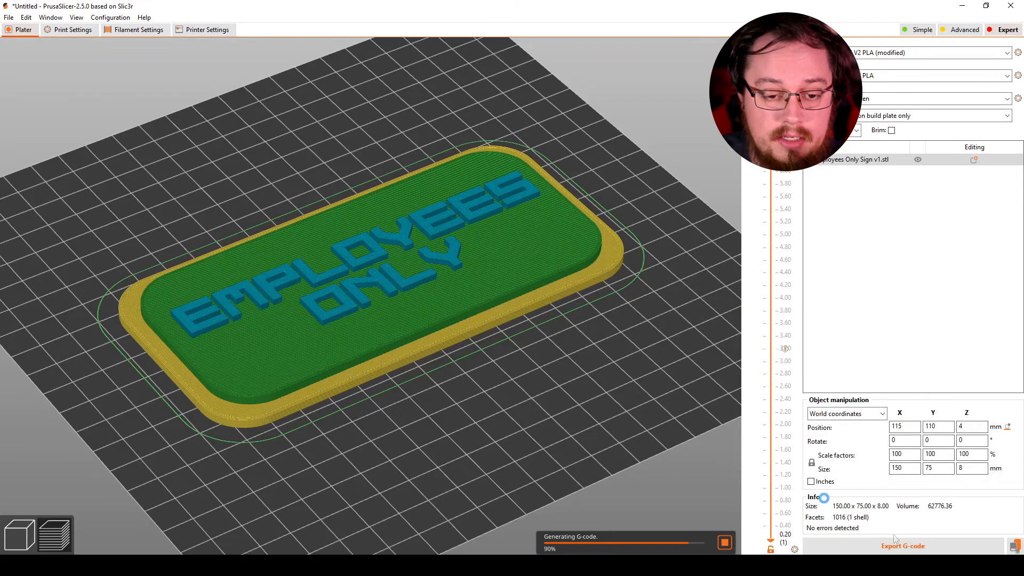